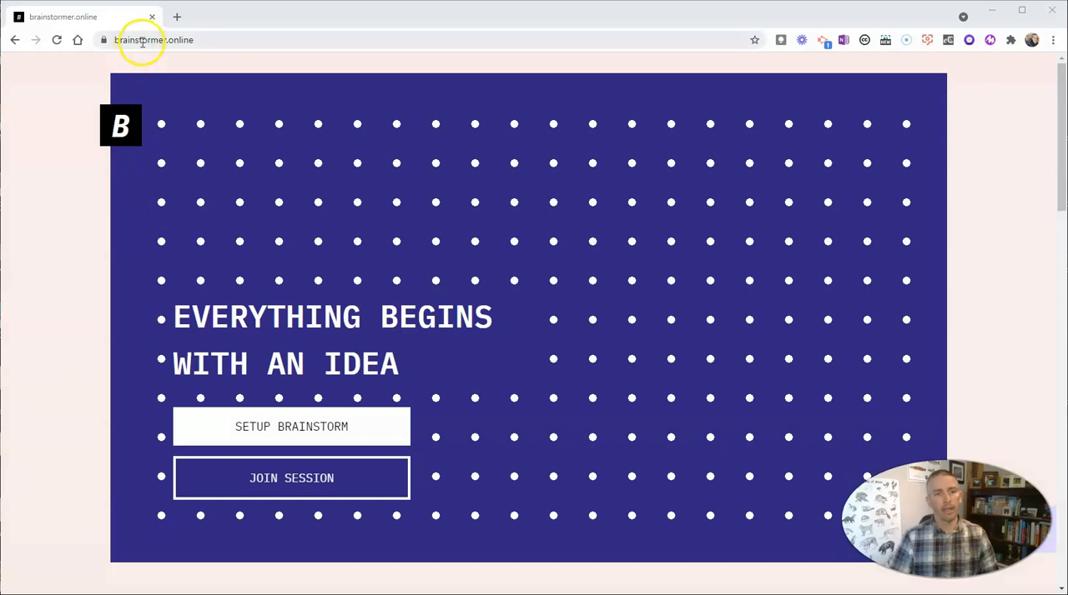
mouse_move(291, 426)
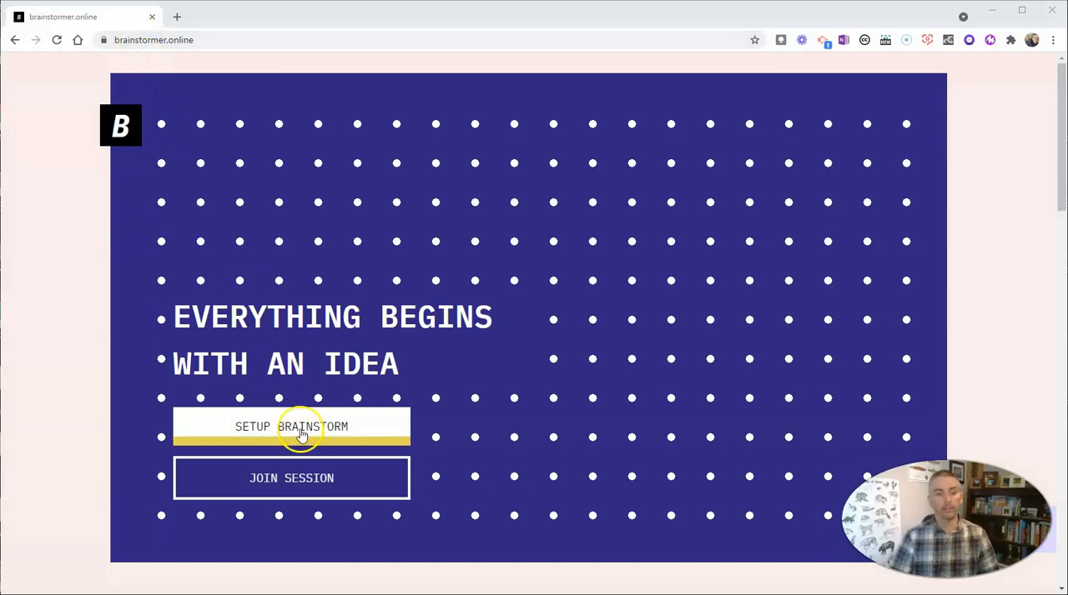
Step: Set up a new brainstorm with the problem 'Improve water quality in our community.'
left_click(291, 426)
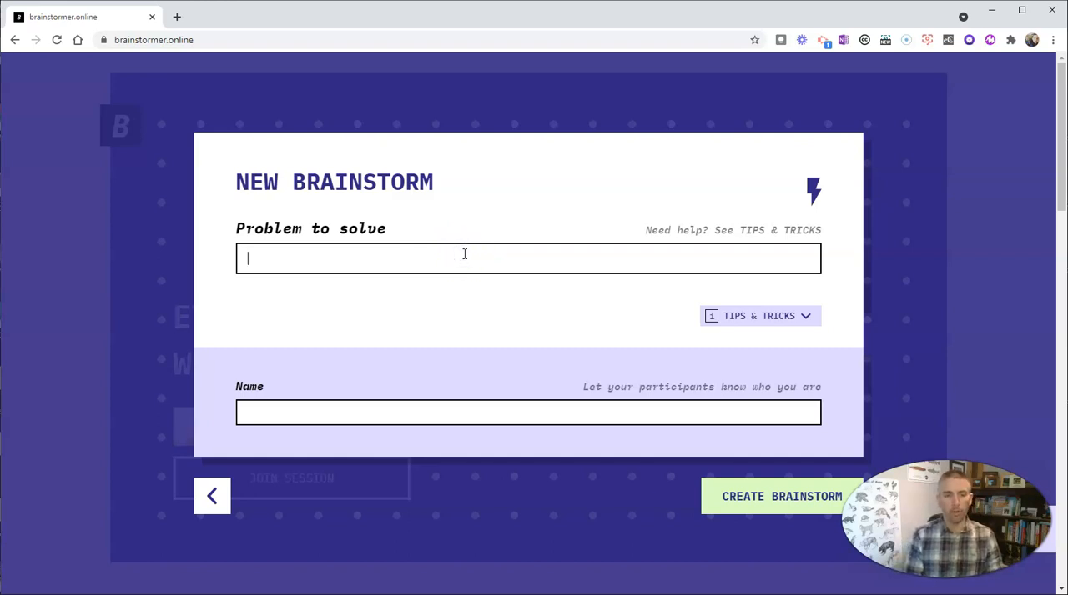
type("Improve wat")
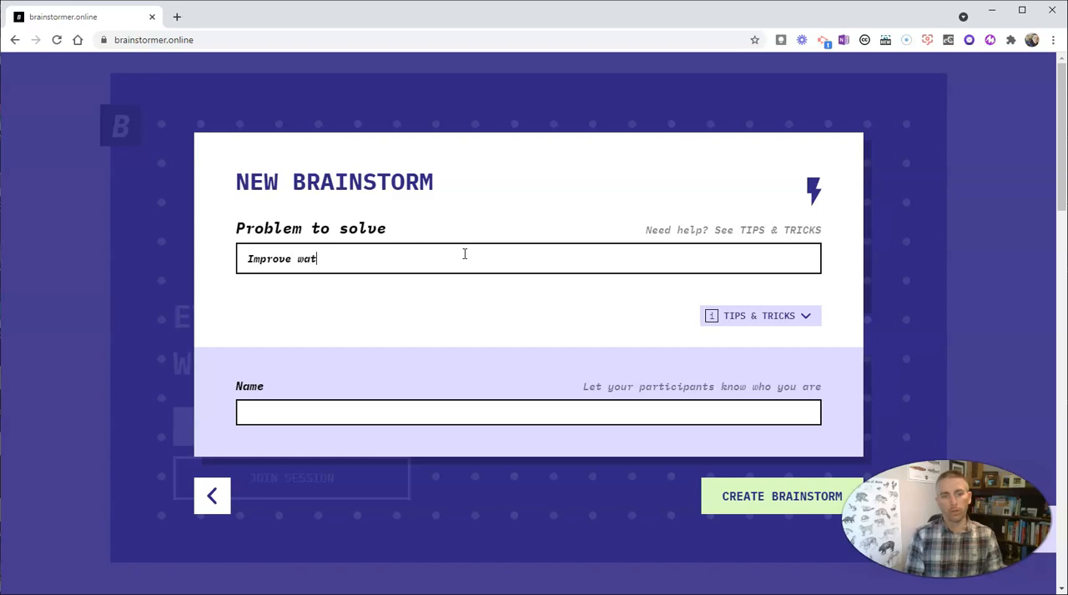
type("er quality")
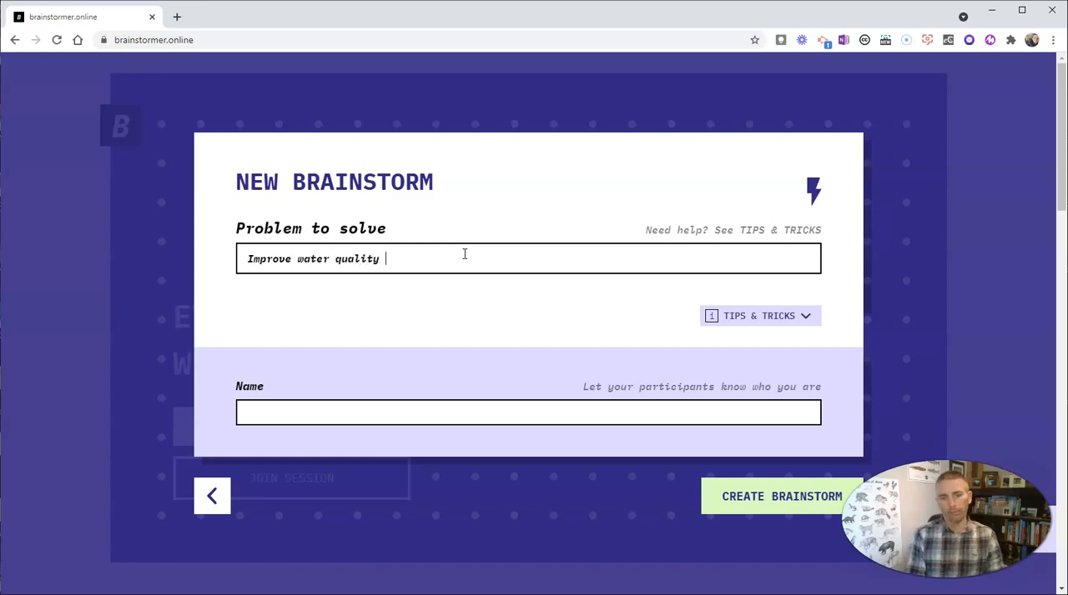
type("in our c")
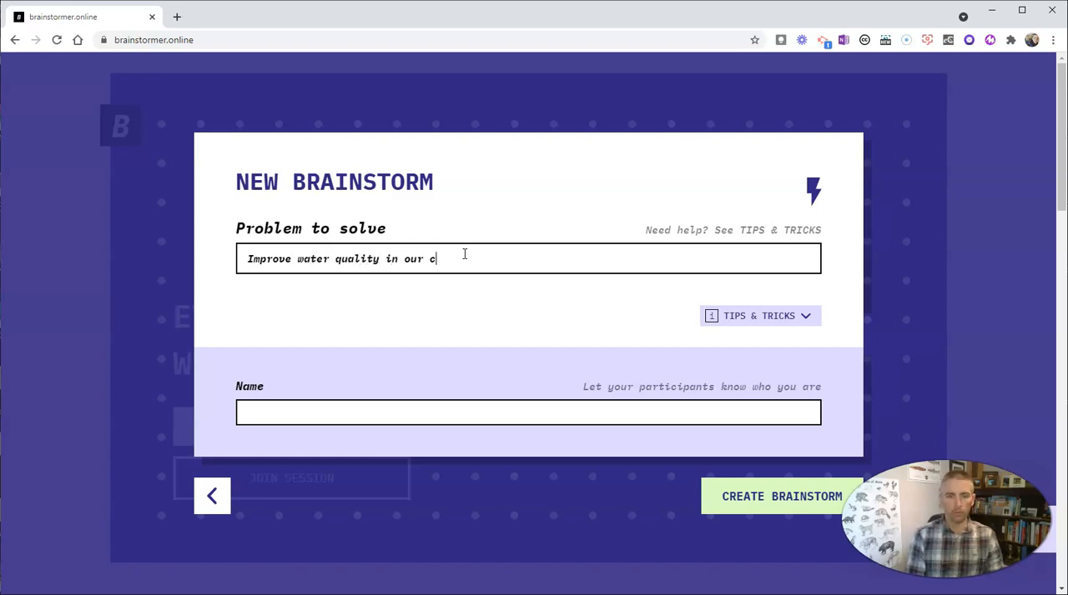
type("omm")
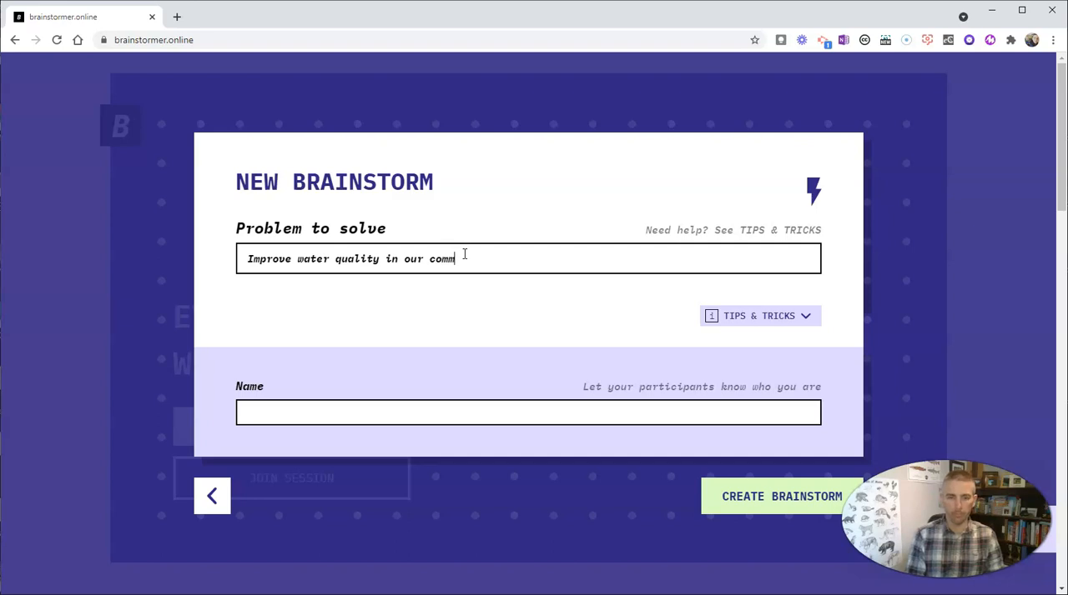
type("unity.")
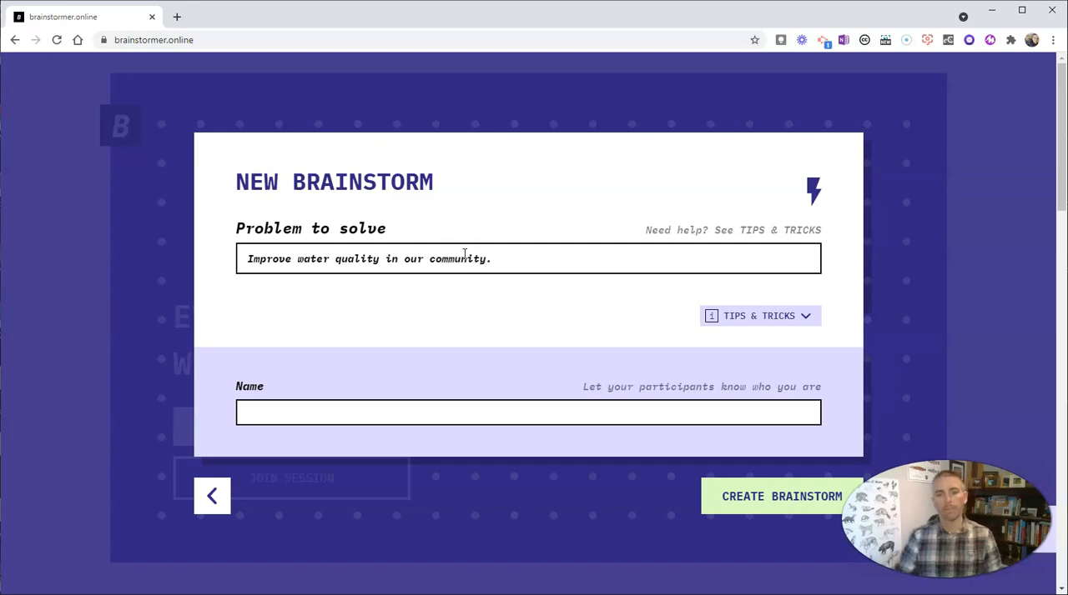
Step: Enter the host name 'Richard Mr. Byrne' and create the brainstorm
left_click(481, 412)
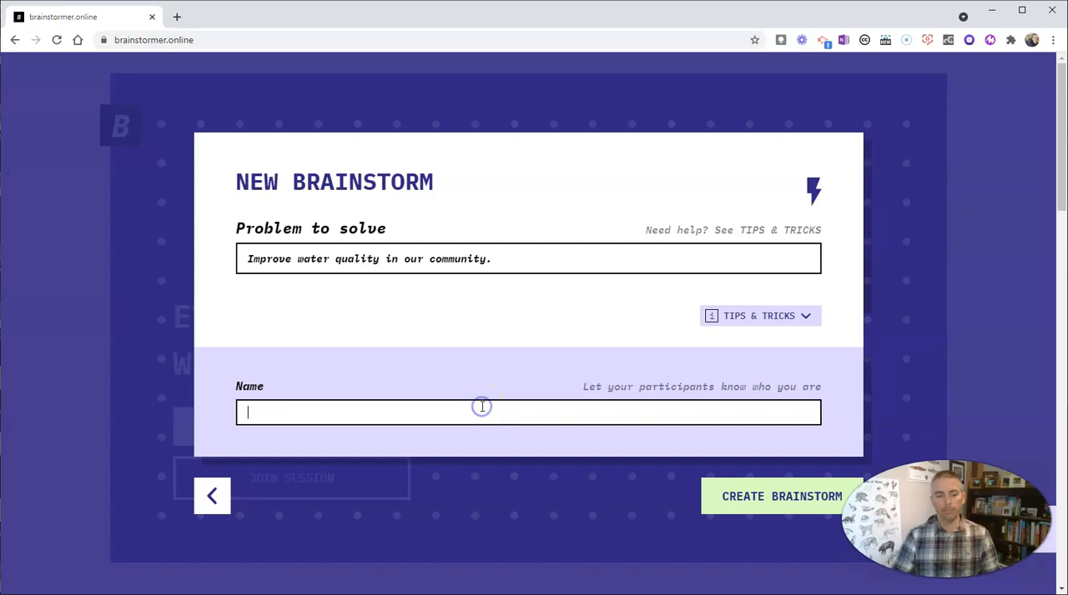
type("Rich")
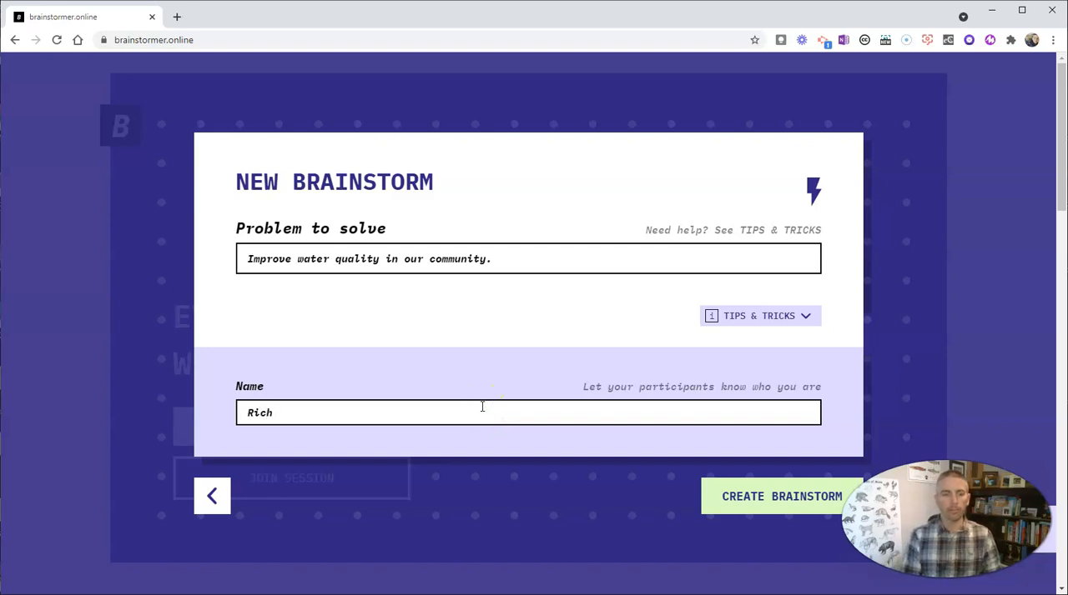
type("ard")
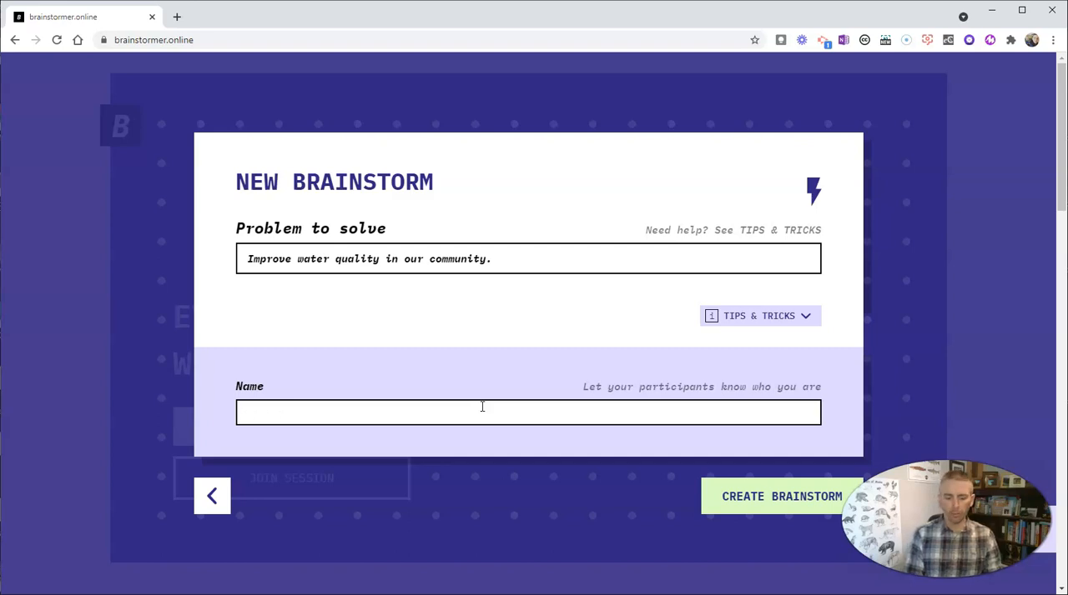
type("Mr. Byrne")
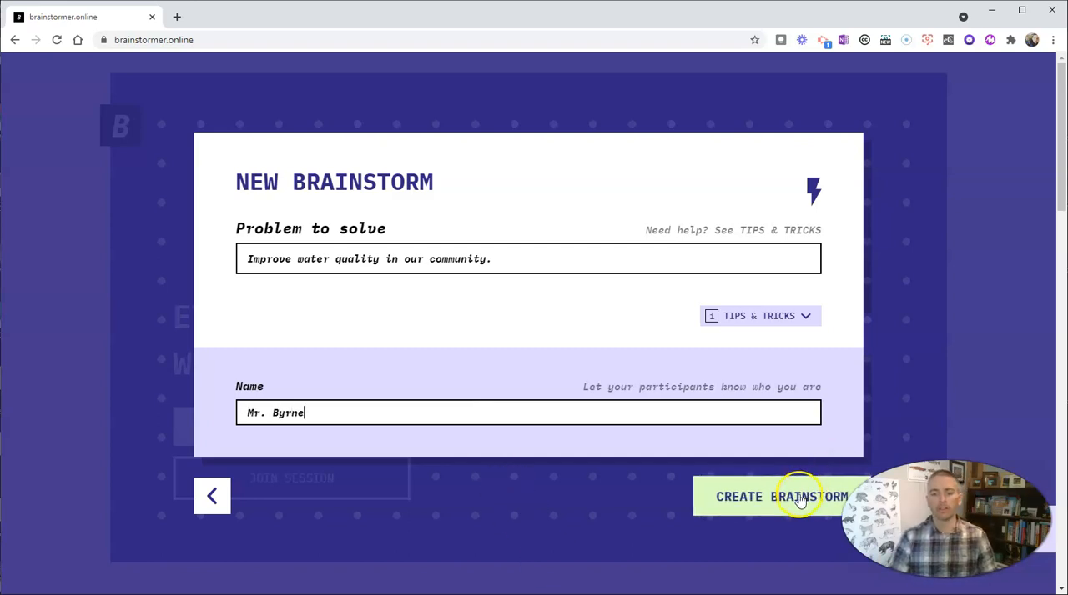
left_click(780, 497)
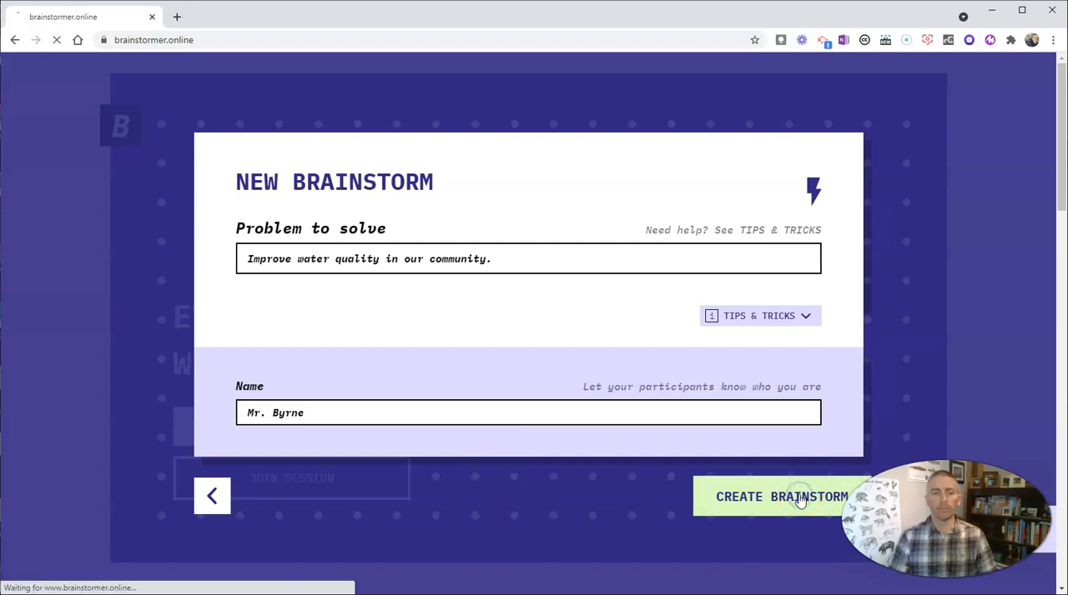
Step: Load the water-quality session page and scroll to the Share Link and Start Brainstorm options
left_click(781, 496)
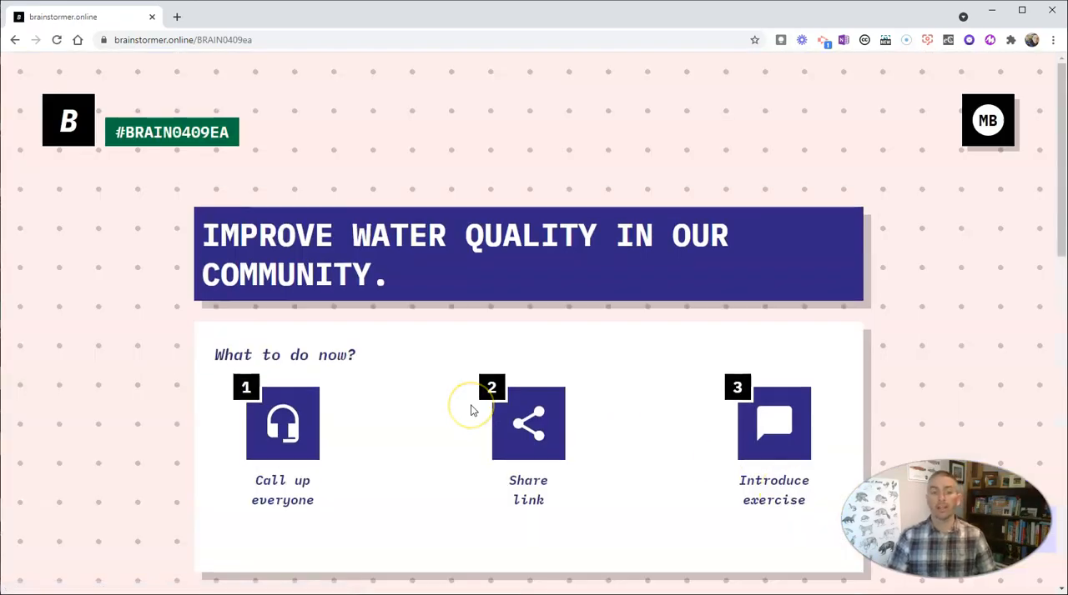
mouse_move(471, 411)
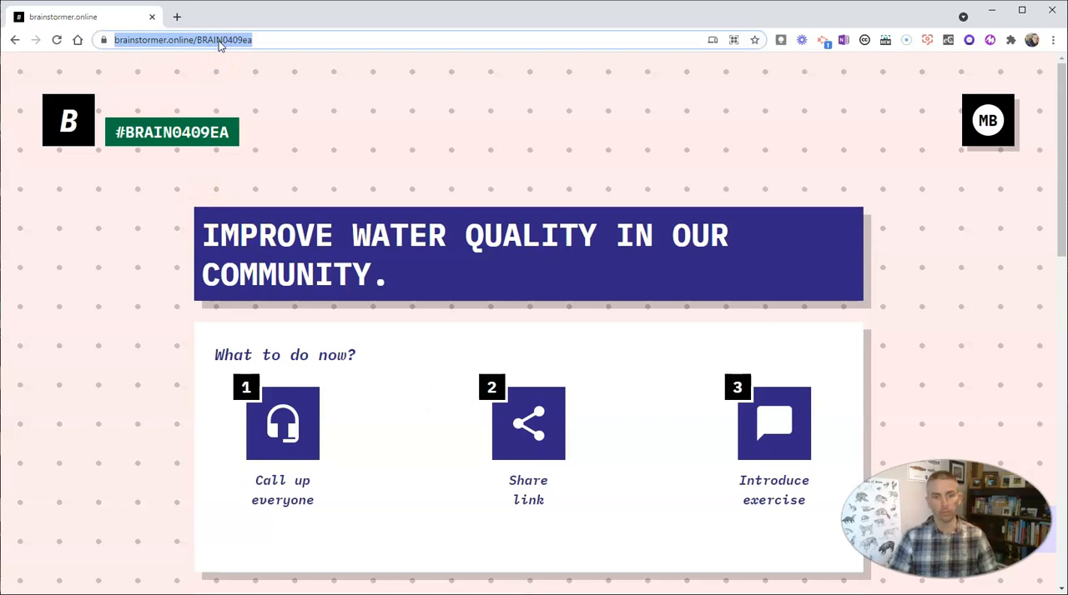
scroll("down", 3)
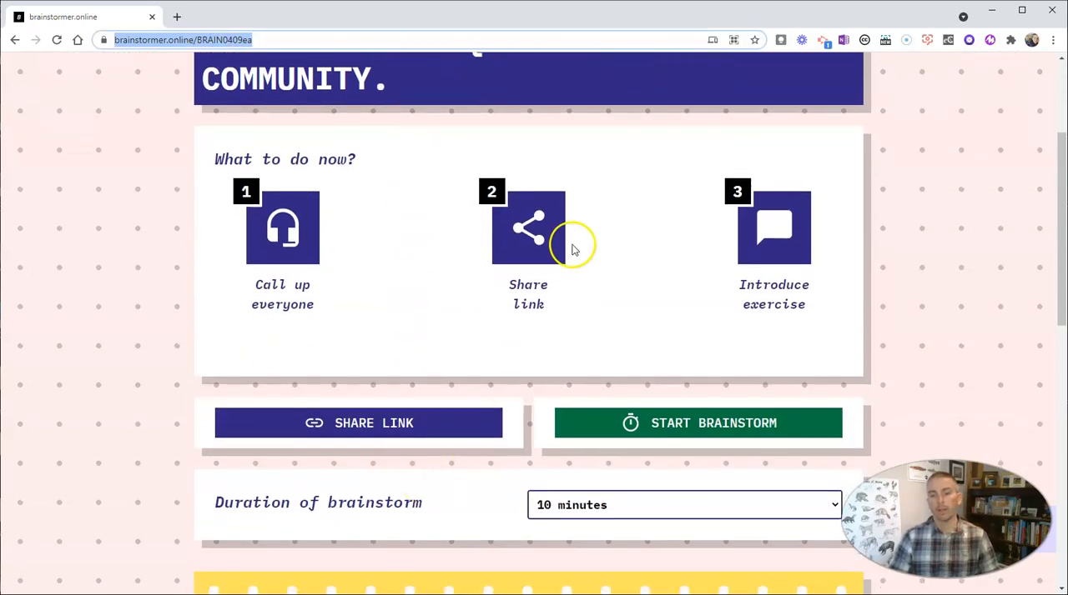
mouse_move(528, 251)
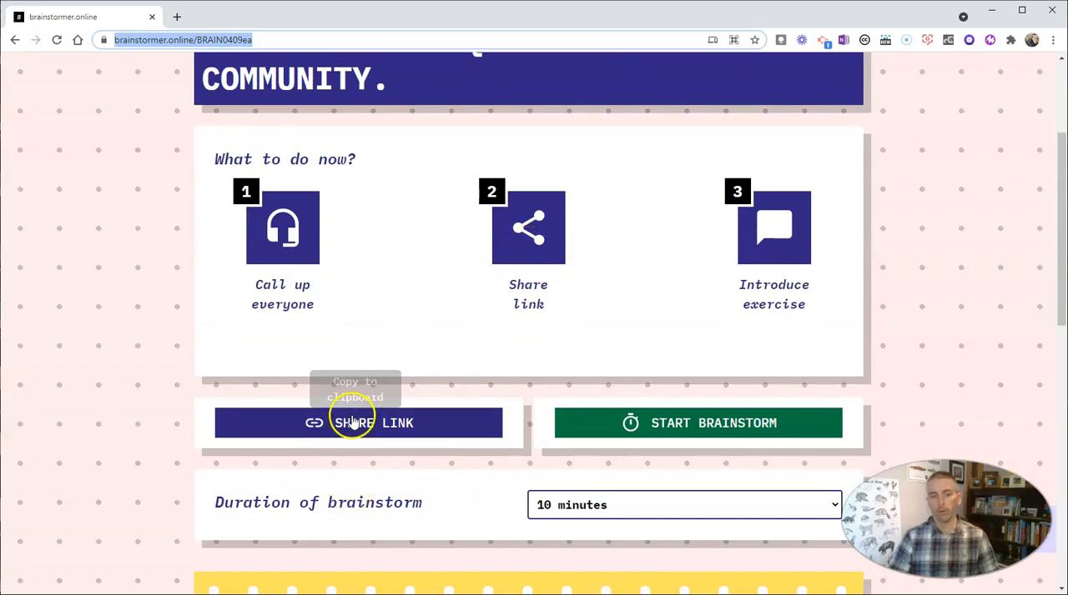
scroll("down", 3)
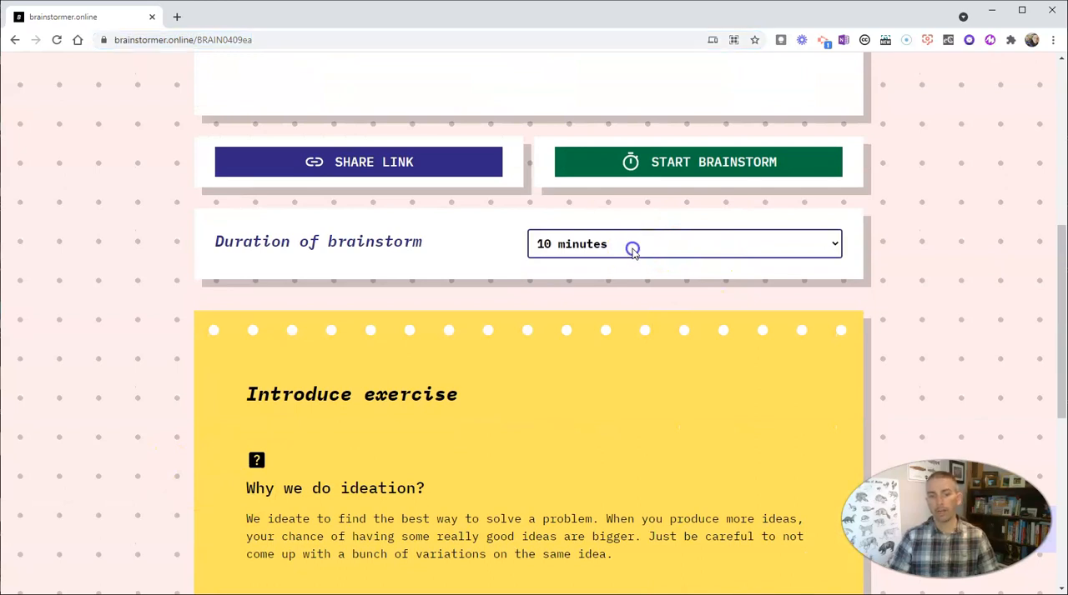
Step: Set the brainstorm duration to 5 minutes and start the timed session
left_click(684, 244)
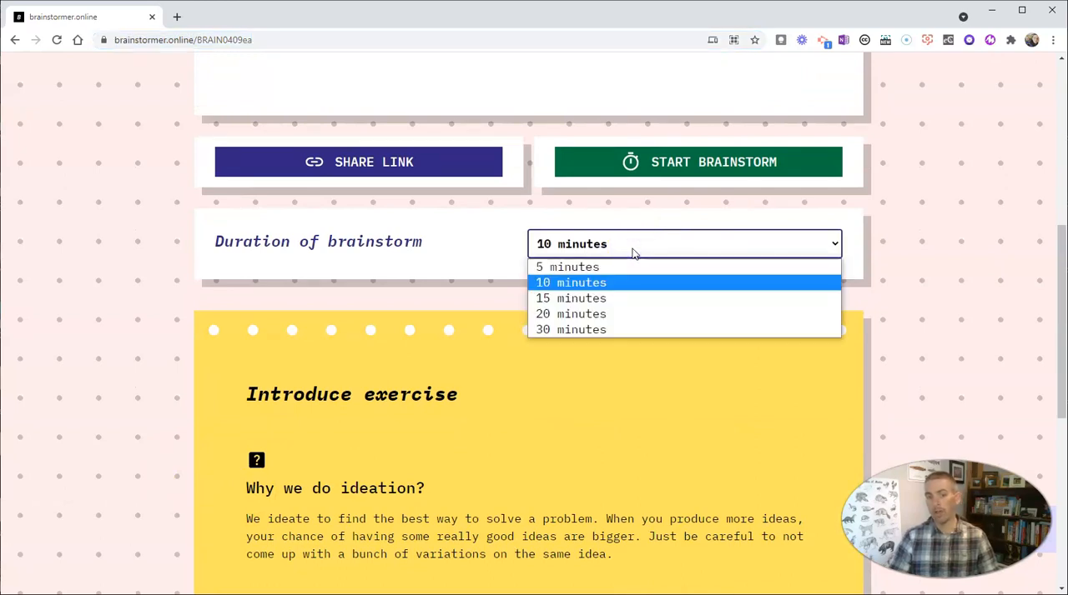
left_click(566, 267)
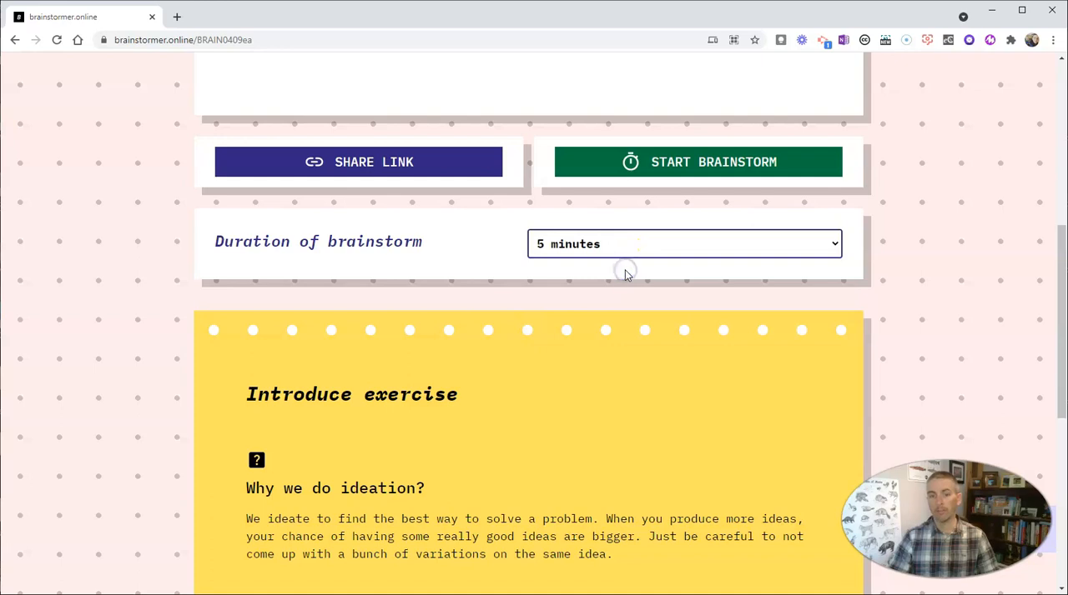
left_click(682, 244)
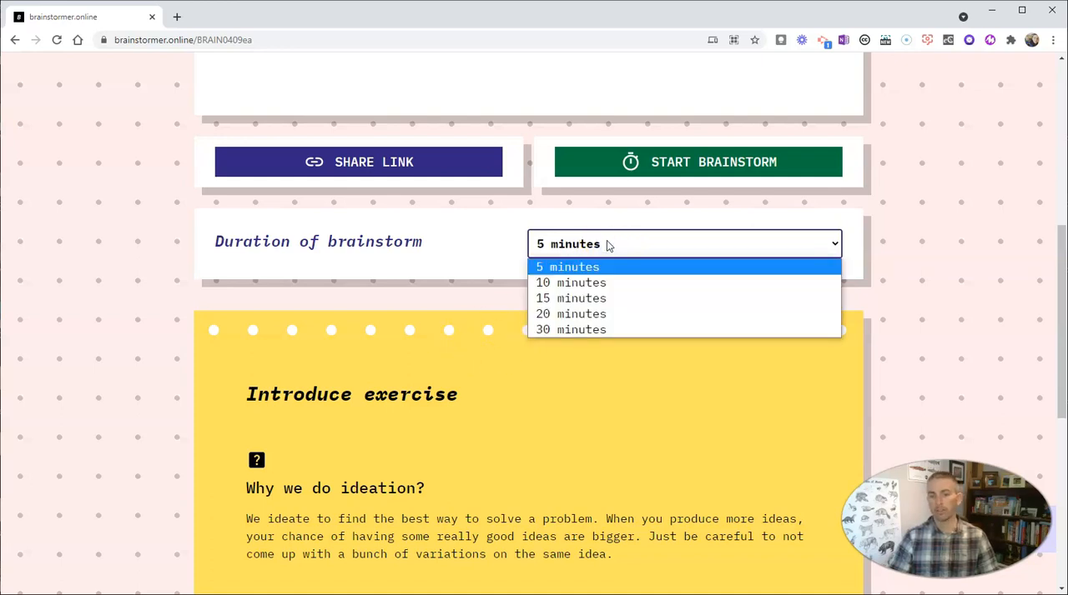
left_click(566, 267)
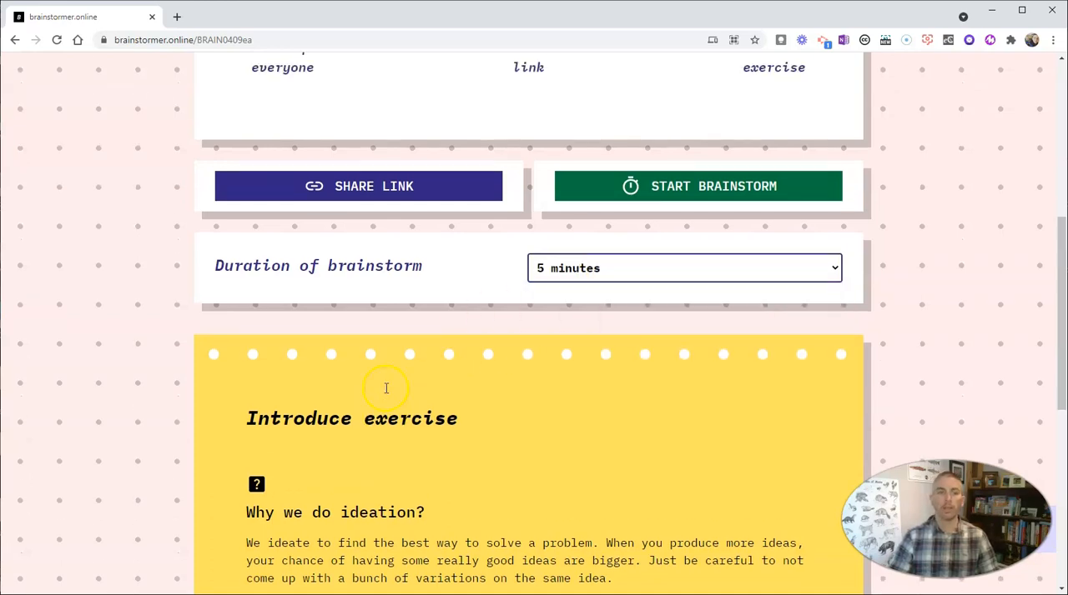
scroll("up", 3)
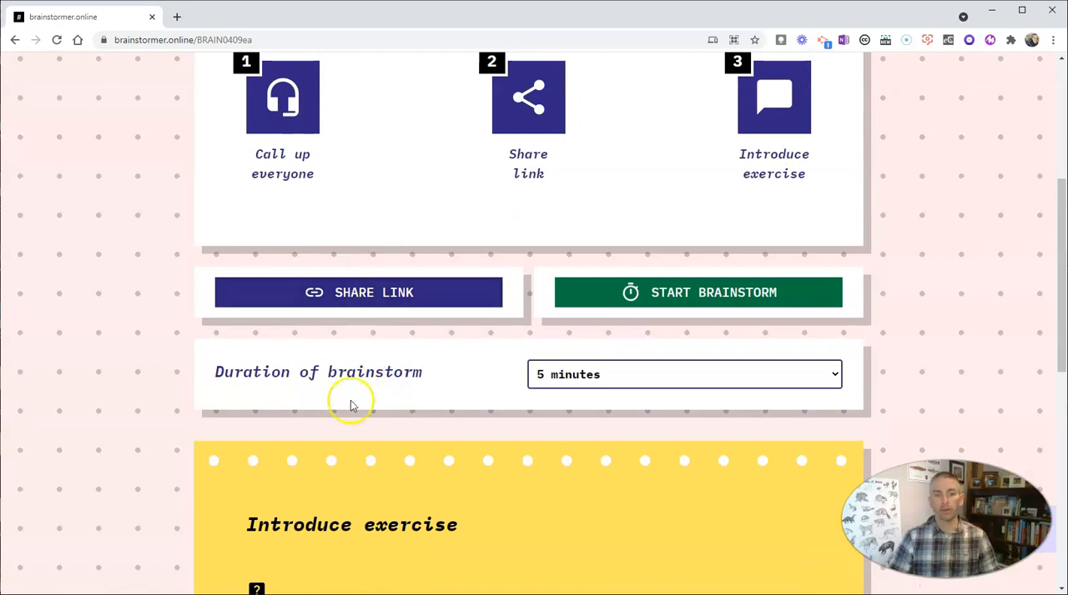
mouse_move(304, 442)
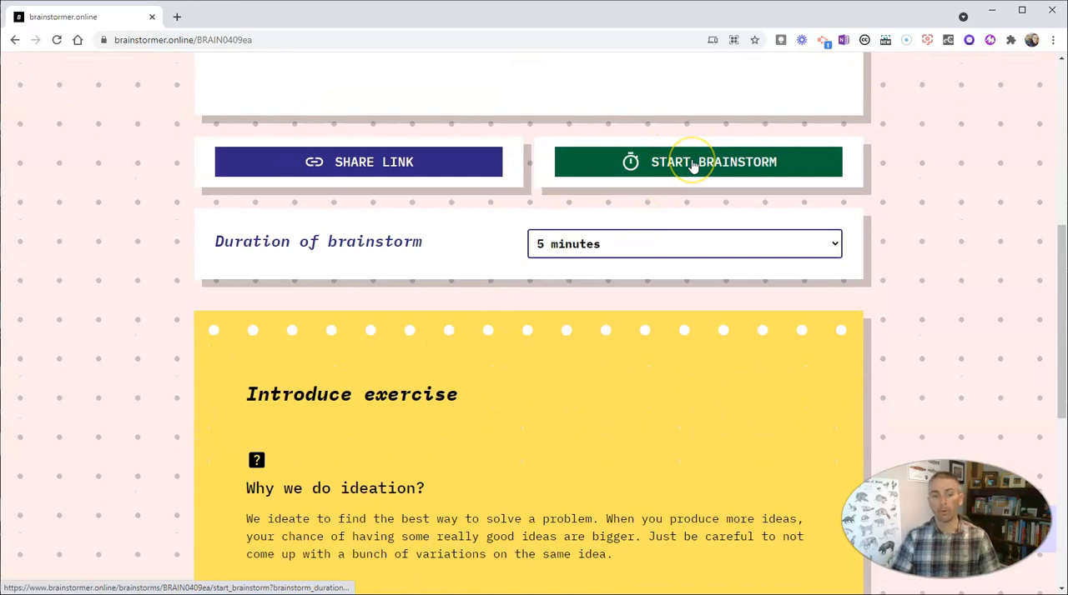
left_click(714, 162)
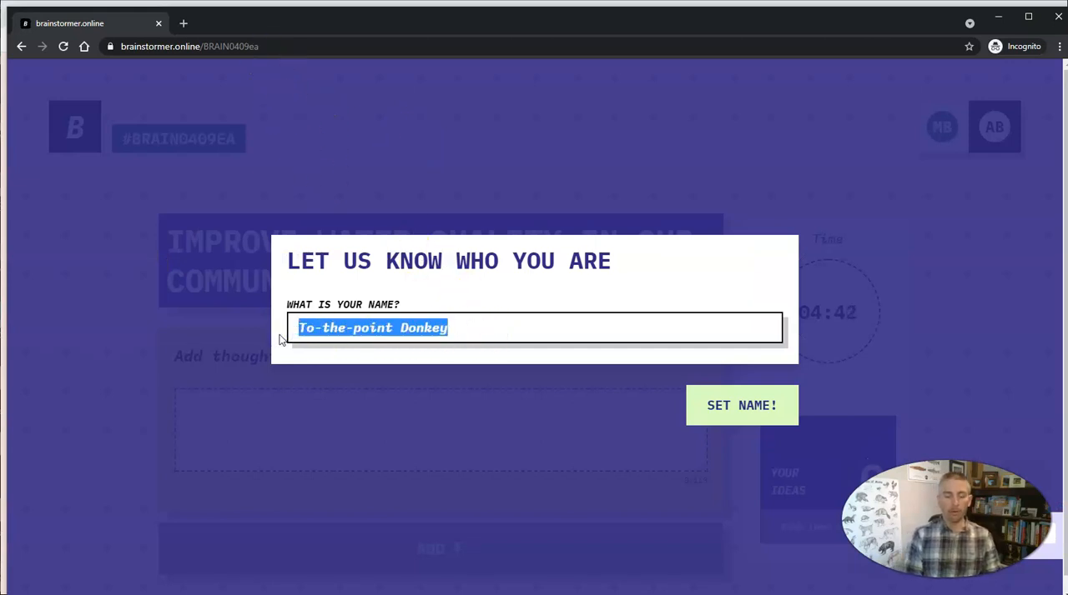
Step: Join the session as participant 'Mason'
type("Mason")
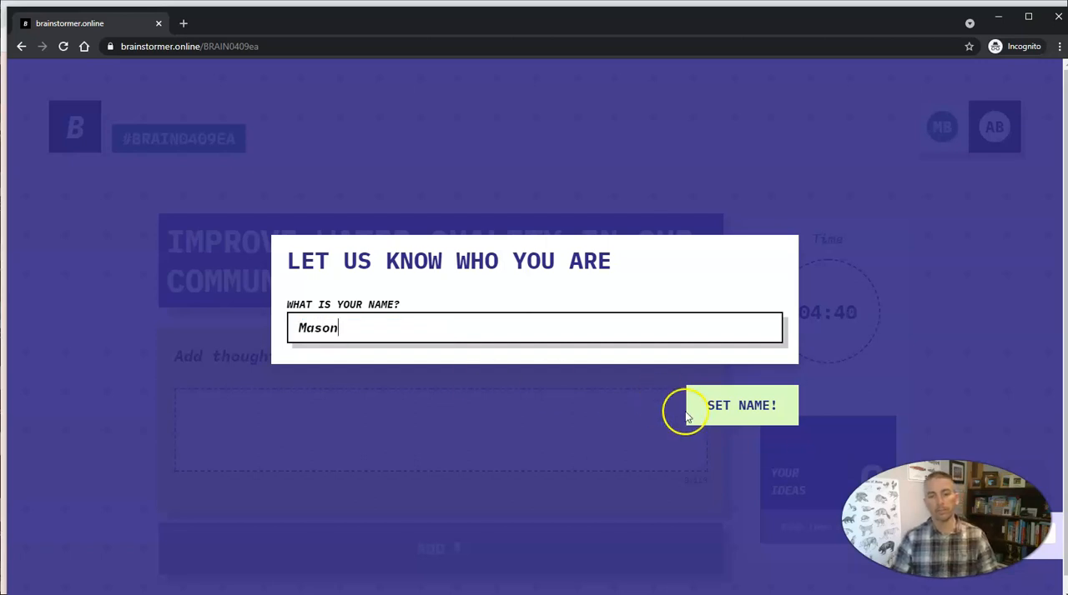
left_click(741, 405)
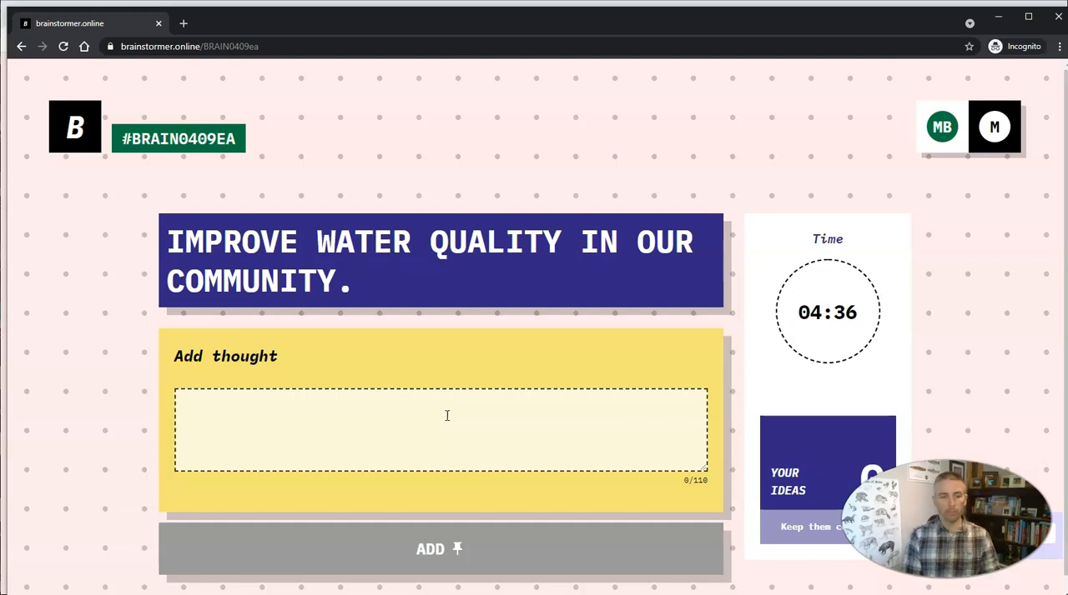
Step: Add the thought 'Encourage people to take shorter showers.' as the first idea
type("Encoura")
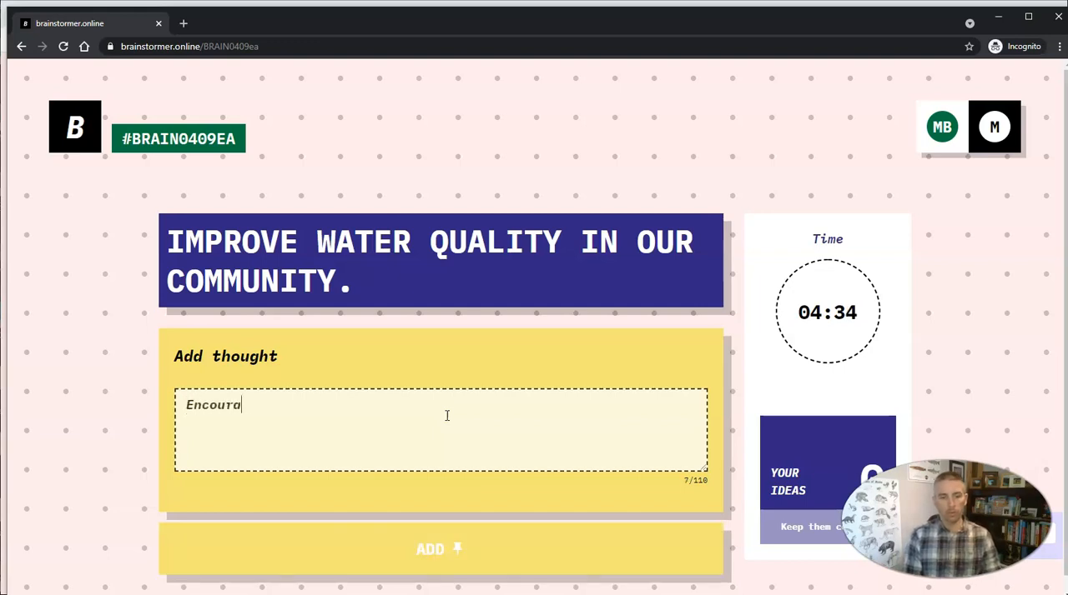
type("ge people to")
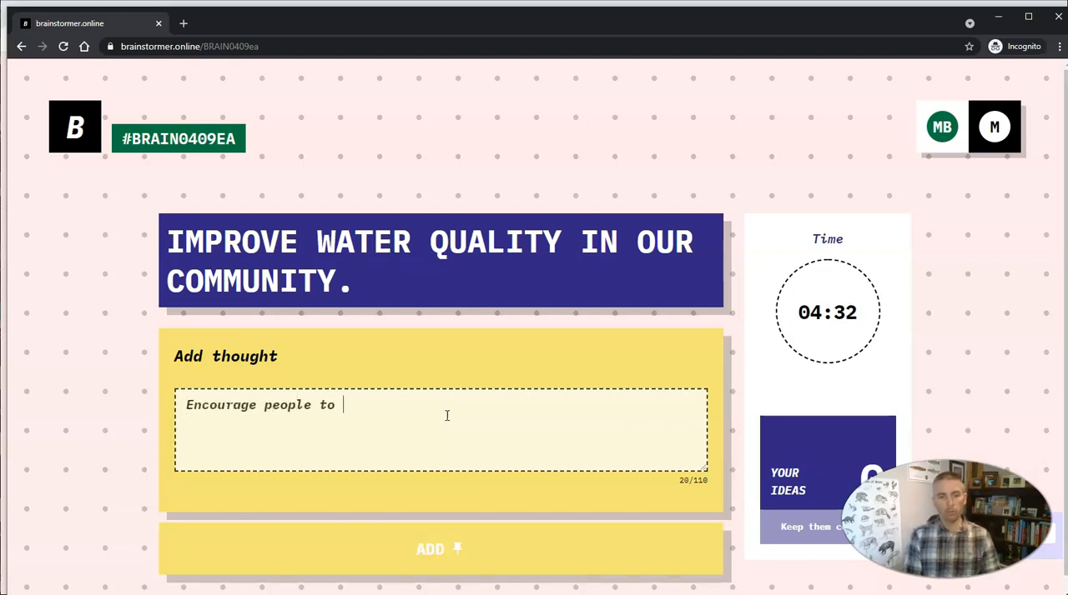
type("u")
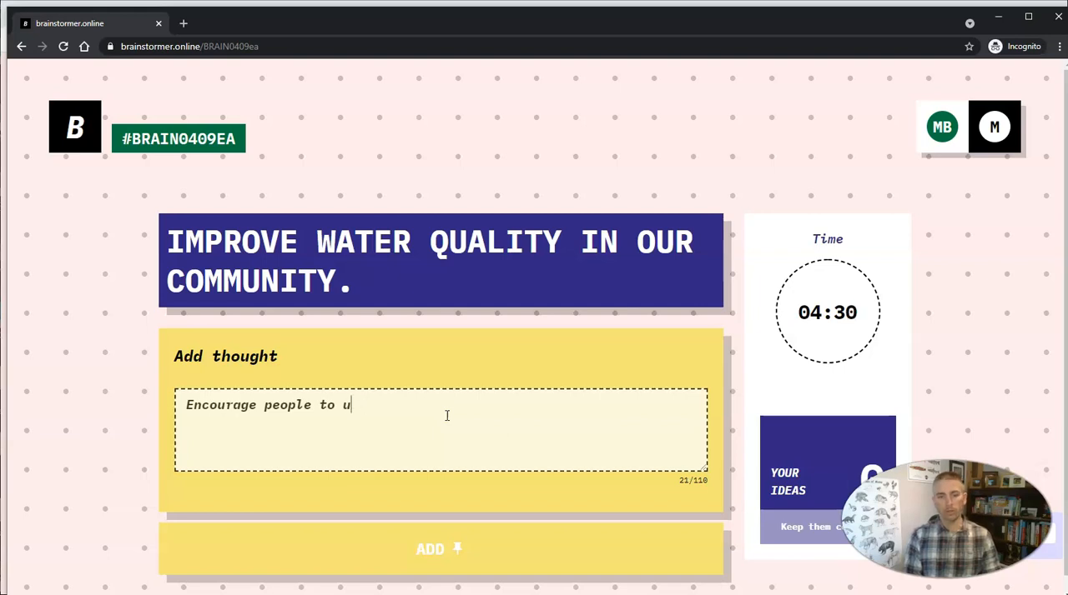
type("take short")
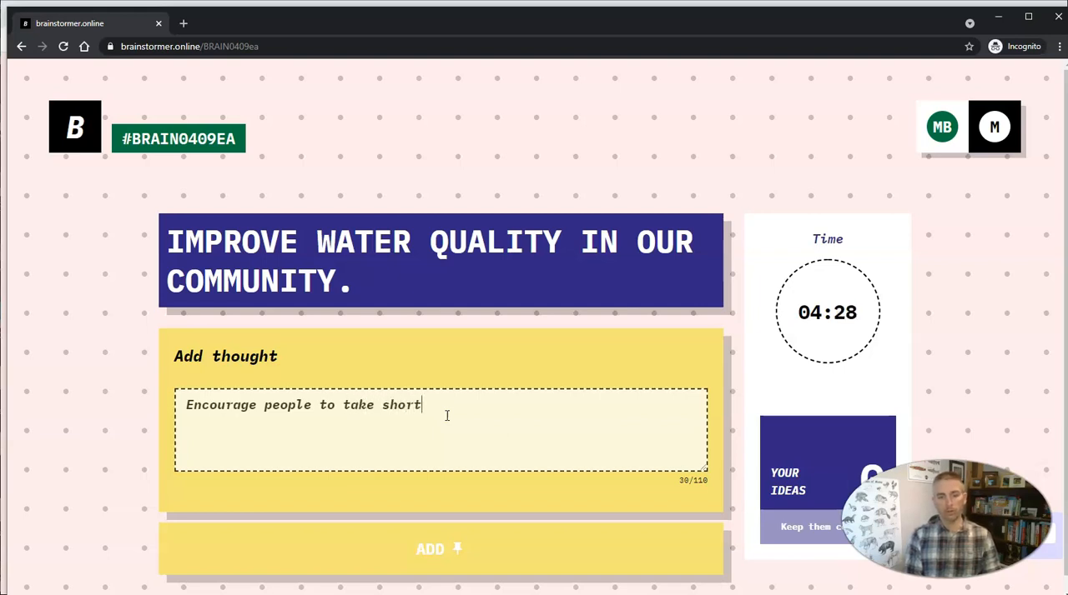
type("er showers.")
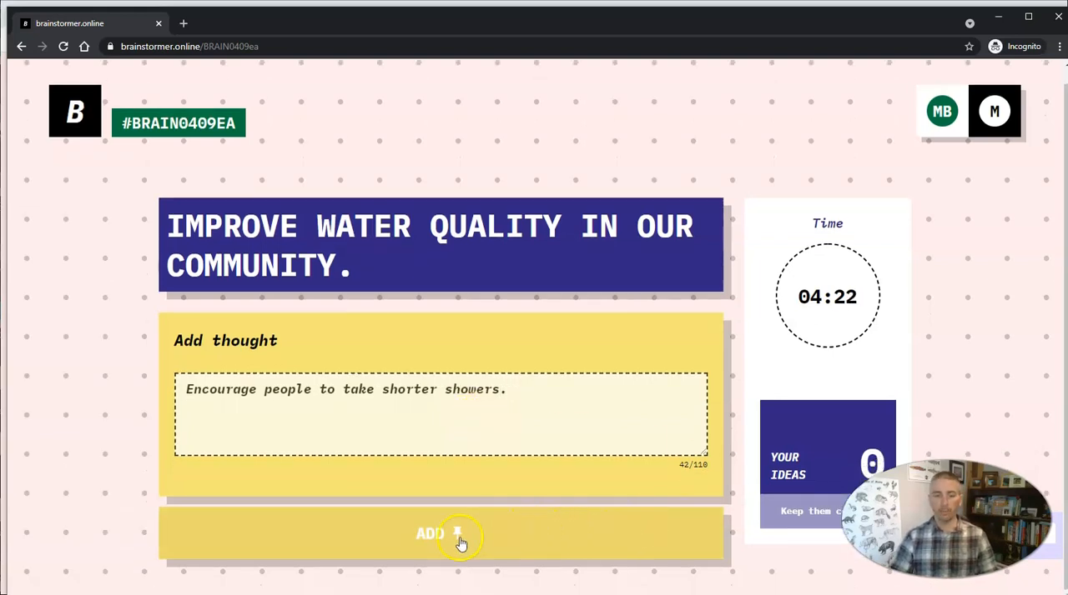
left_click(439, 534)
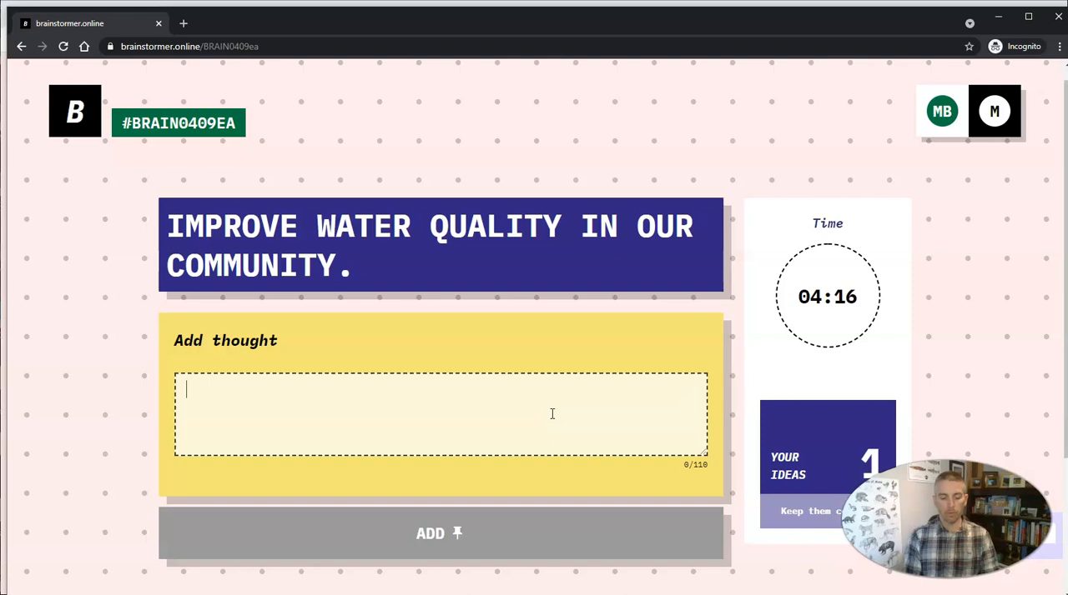
Step: Add the thought 'Encourage people to recycle waste water' as the second idea
type("Encroua")
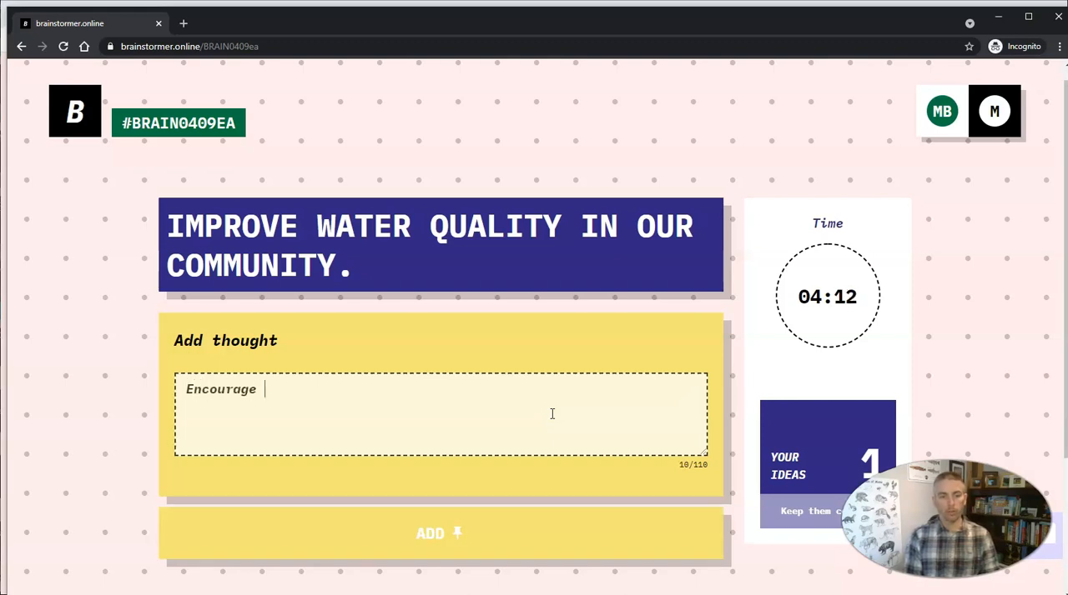
type("people to re")
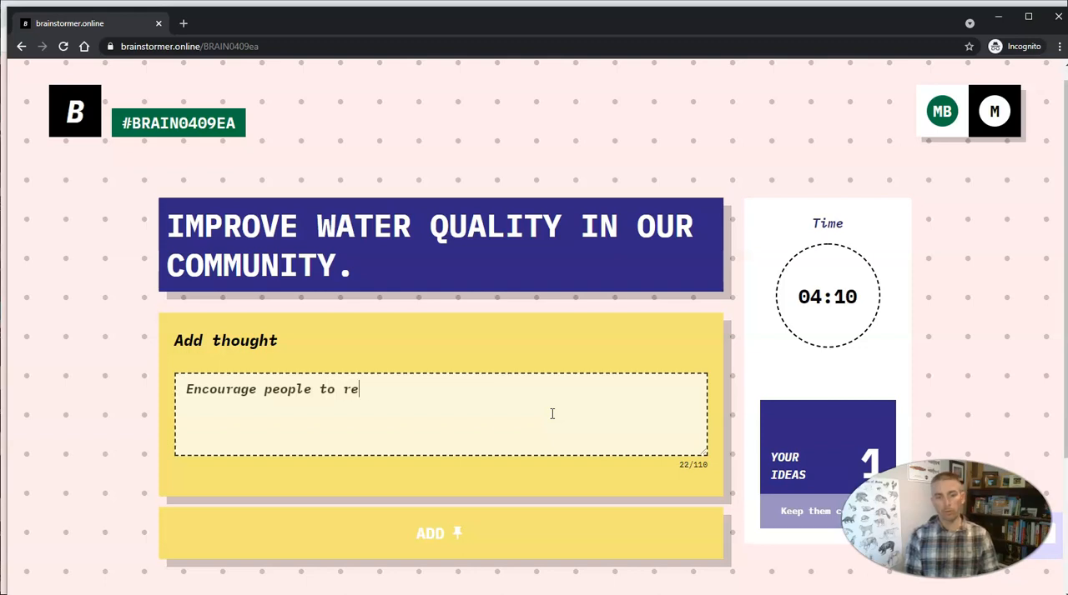
type("cycle")
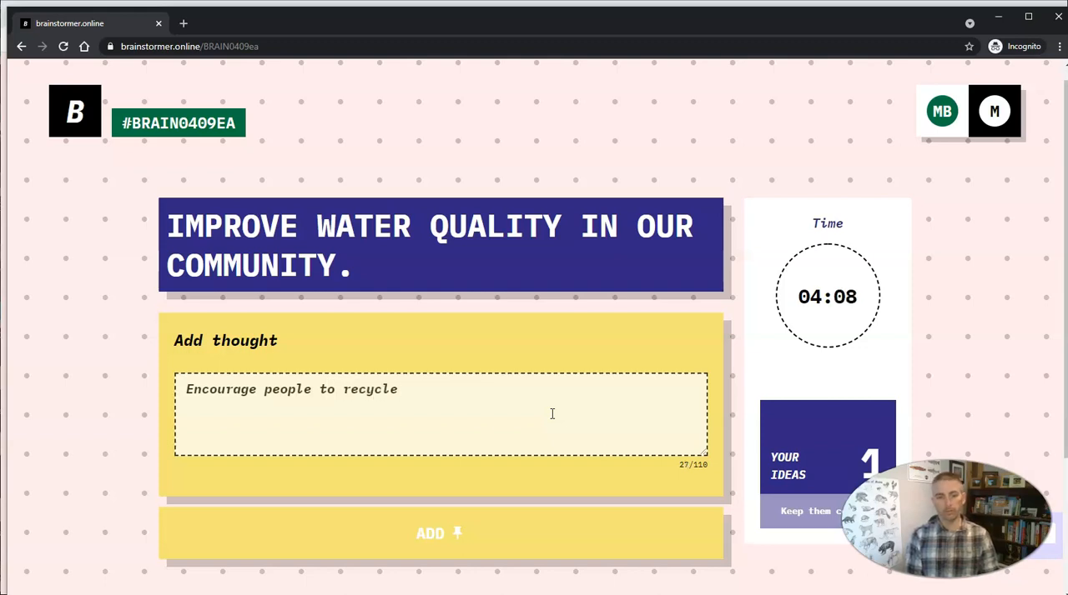
type("wat")
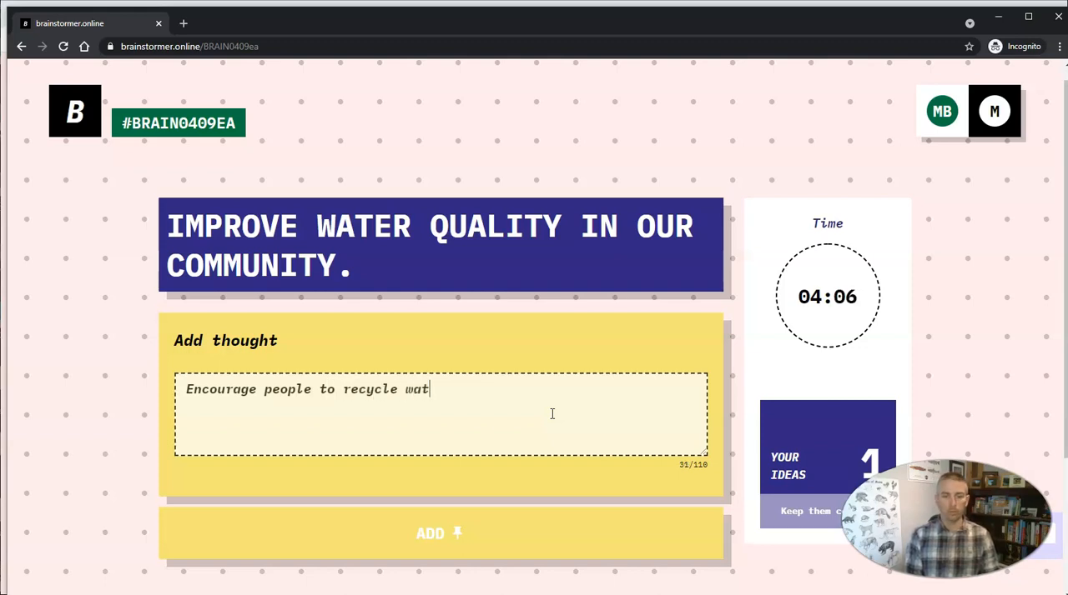
type("ste water")
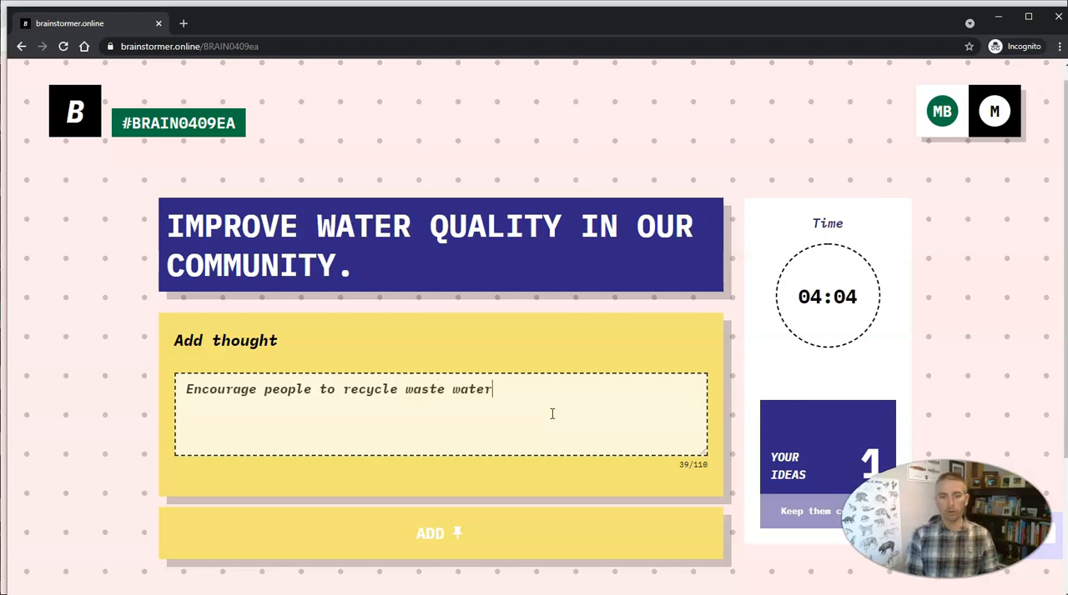
left_click(439, 534)
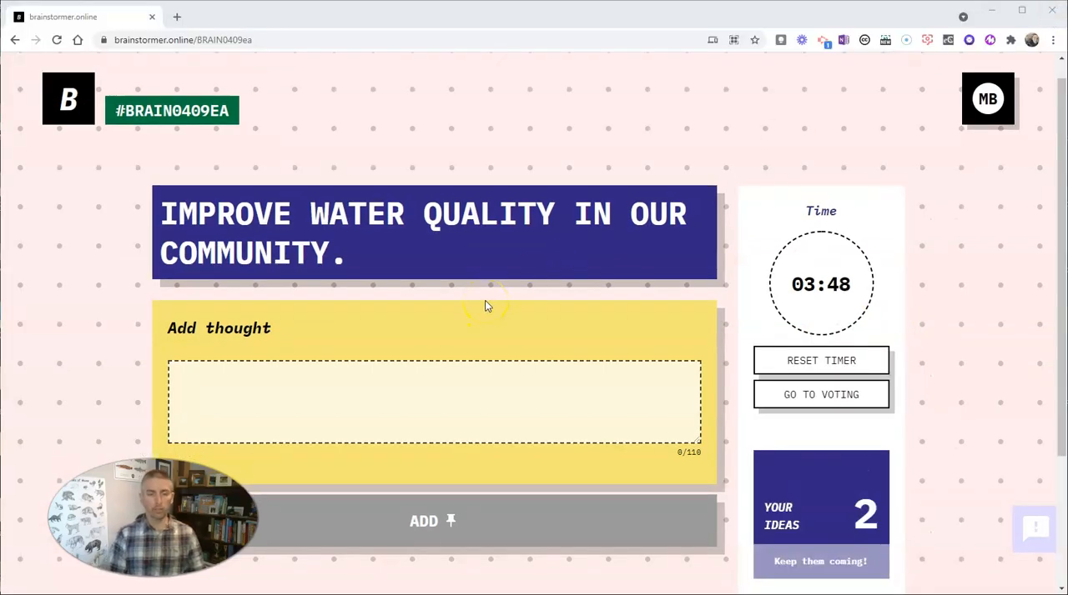
mouse_move(142, 270)
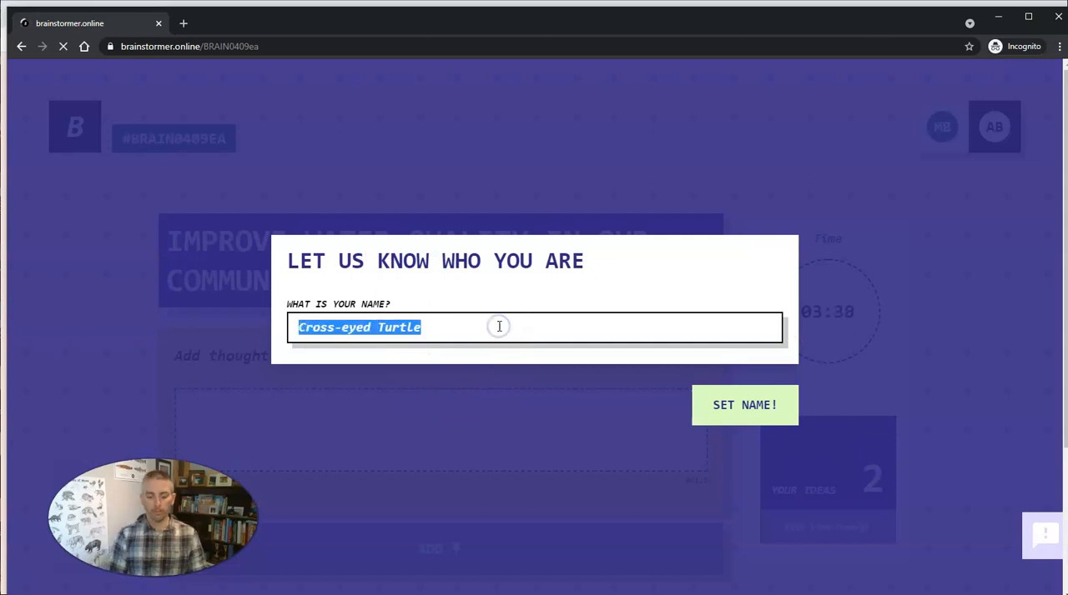
Step: Join the session as a second participant named 'Bob'
type("Bob")
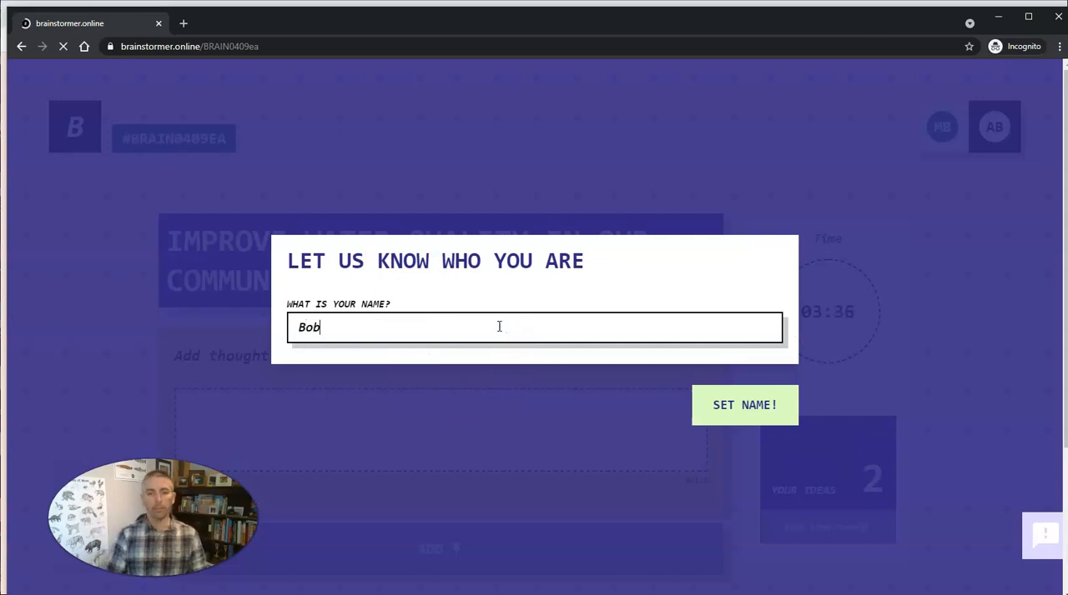
left_click(742, 404)
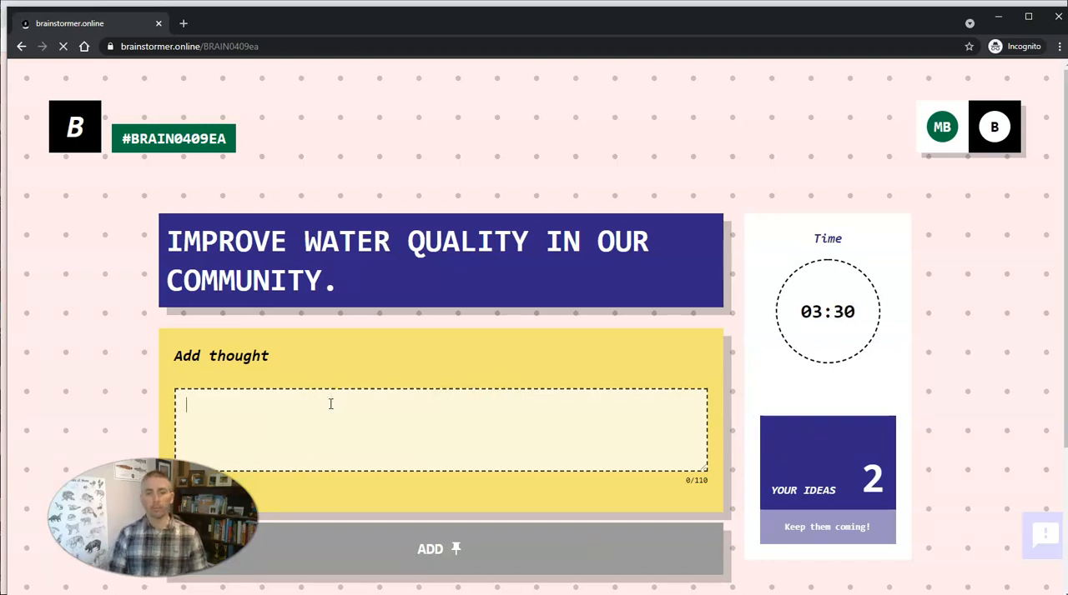
Step: Add the thought 'Encourage people to ration water during the summer.' as the third idea
type("E")
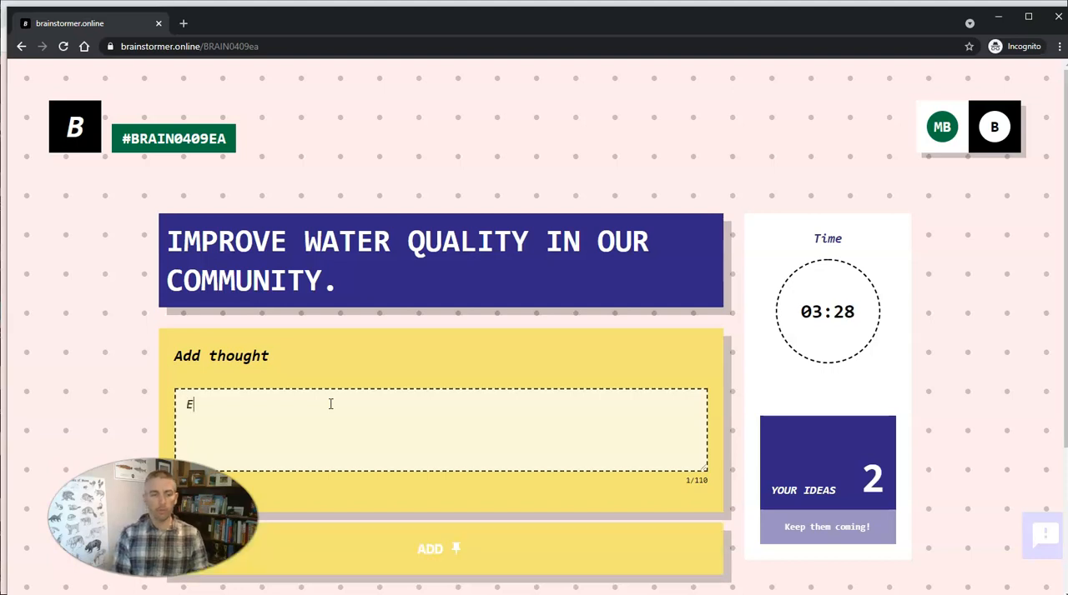
type("ncourage pe")
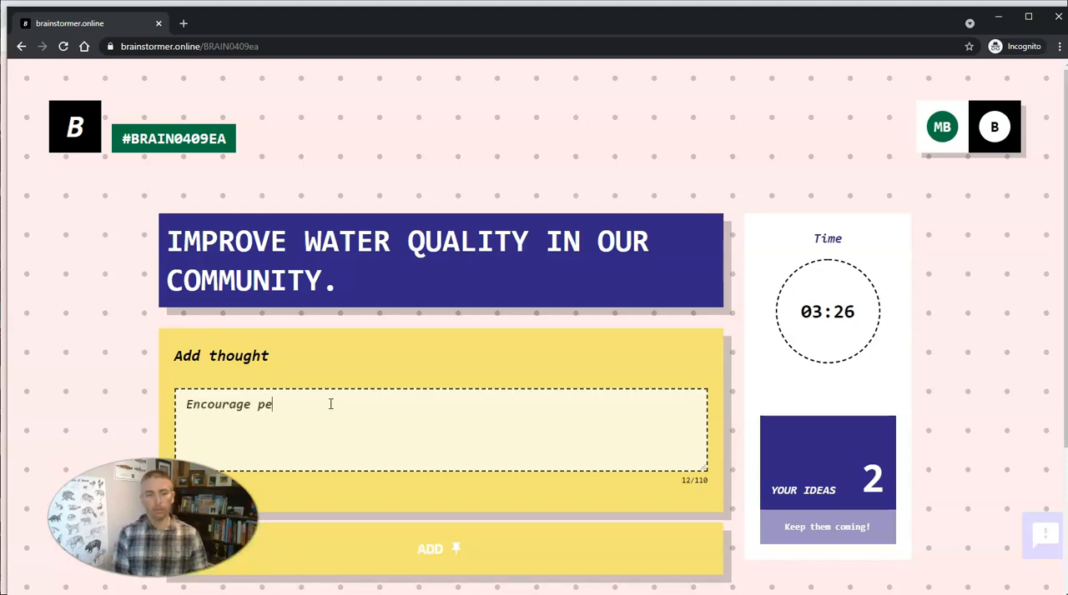
type("ople t")
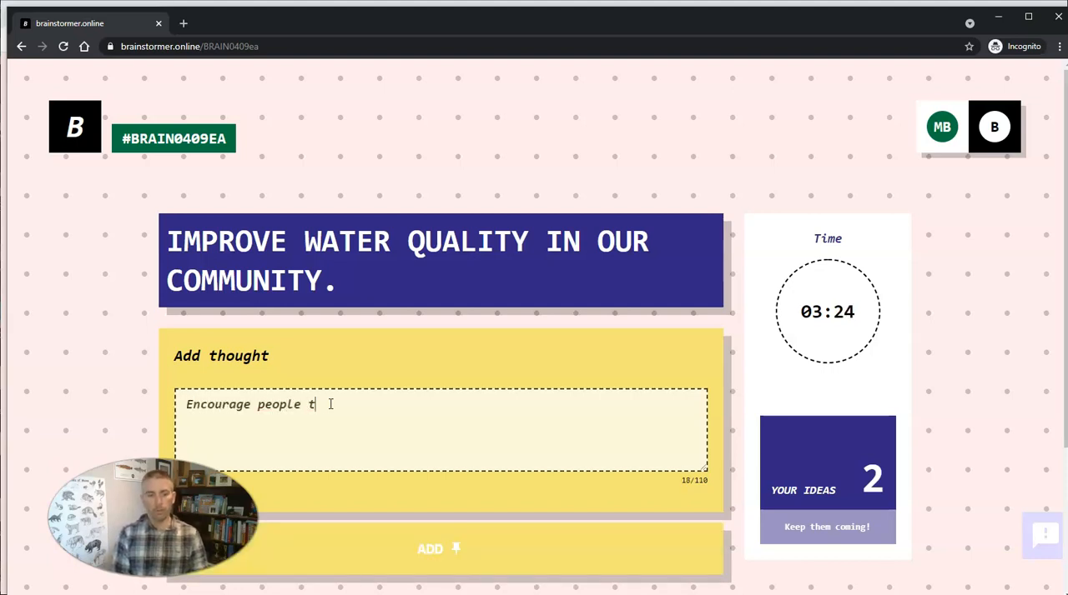
type("o ration water su")
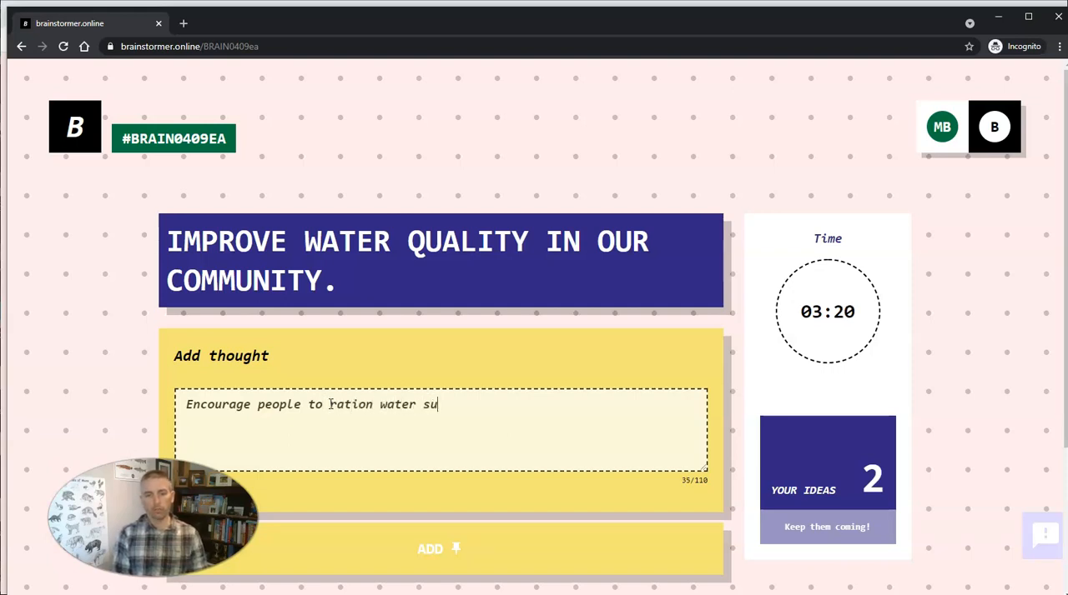
type("during the sum")
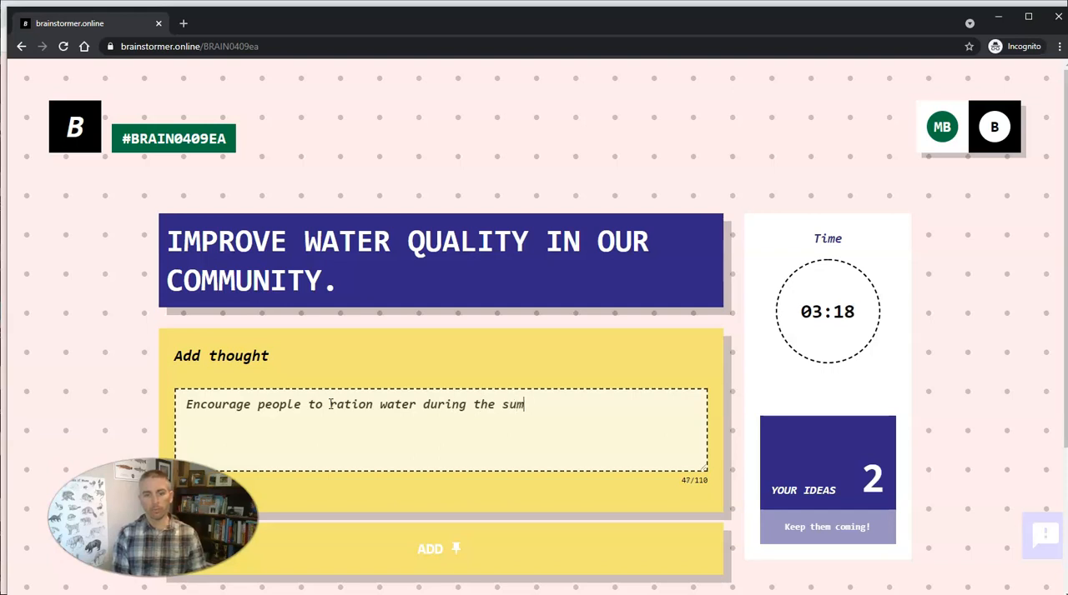
type("mer.")
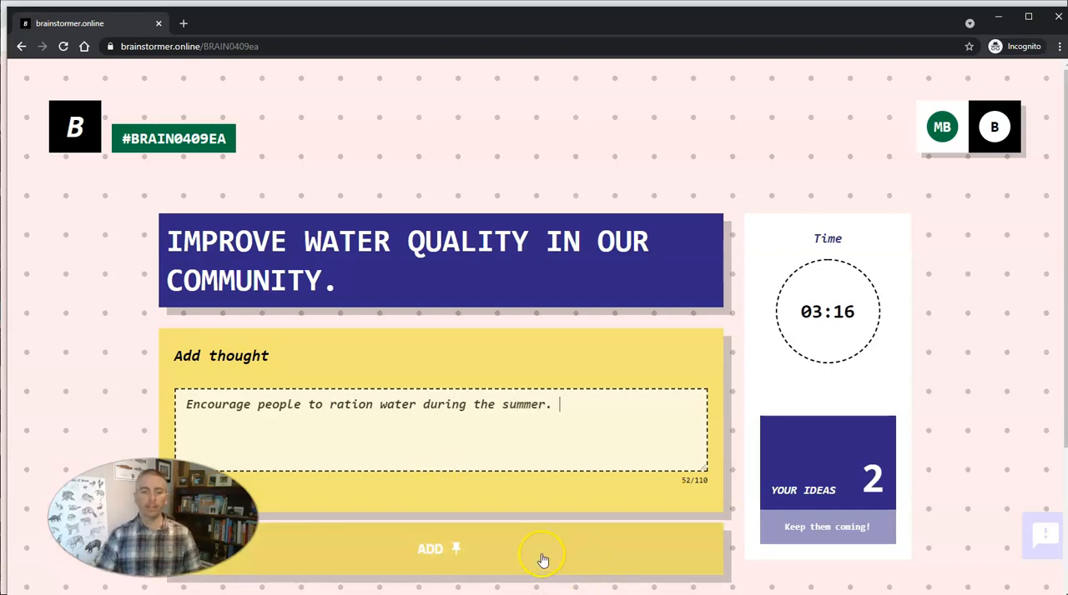
left_click(438, 549)
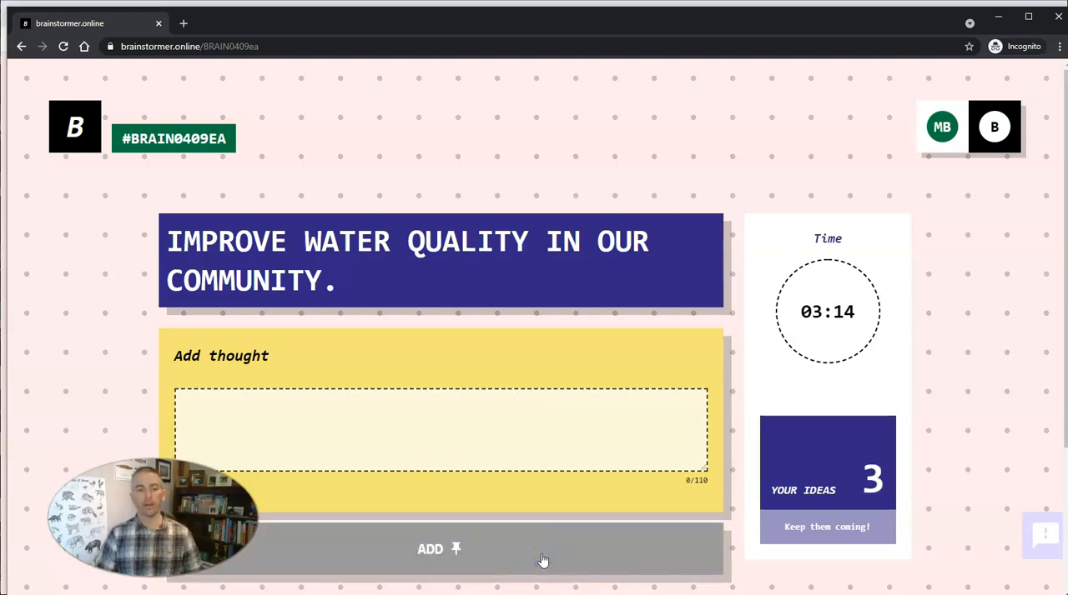
mouse_move(846, 175)
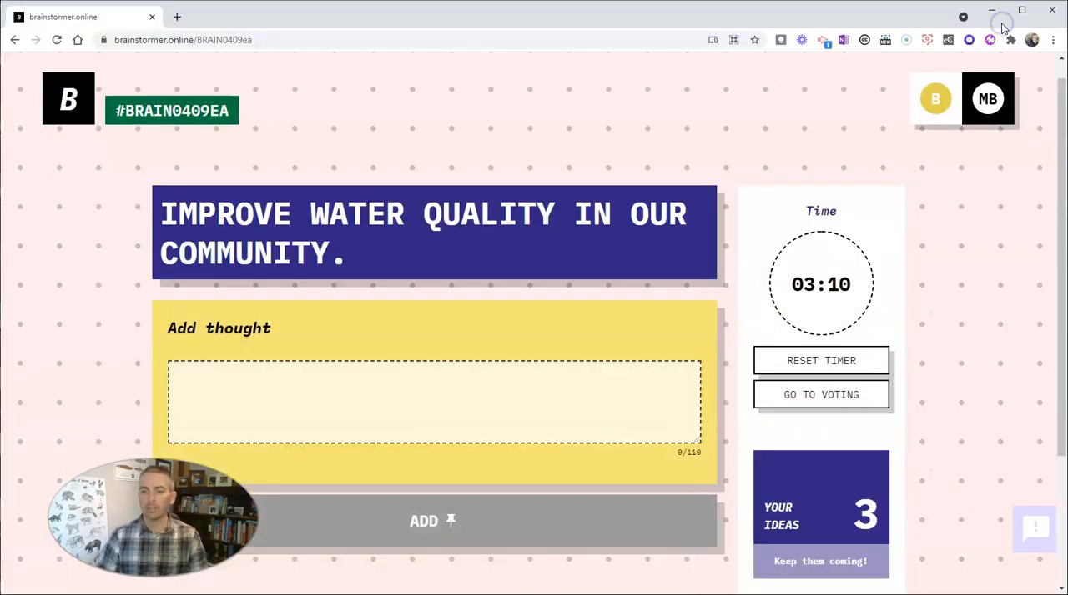
mouse_move(820, 394)
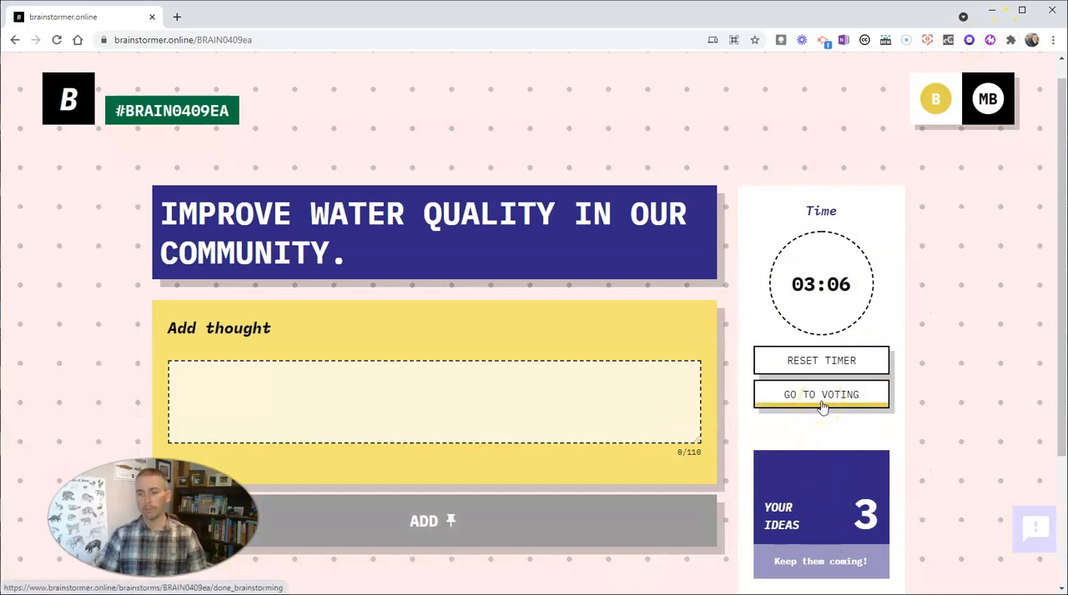
Step: Move the session from brainstorming on to voting
left_click(820, 394)
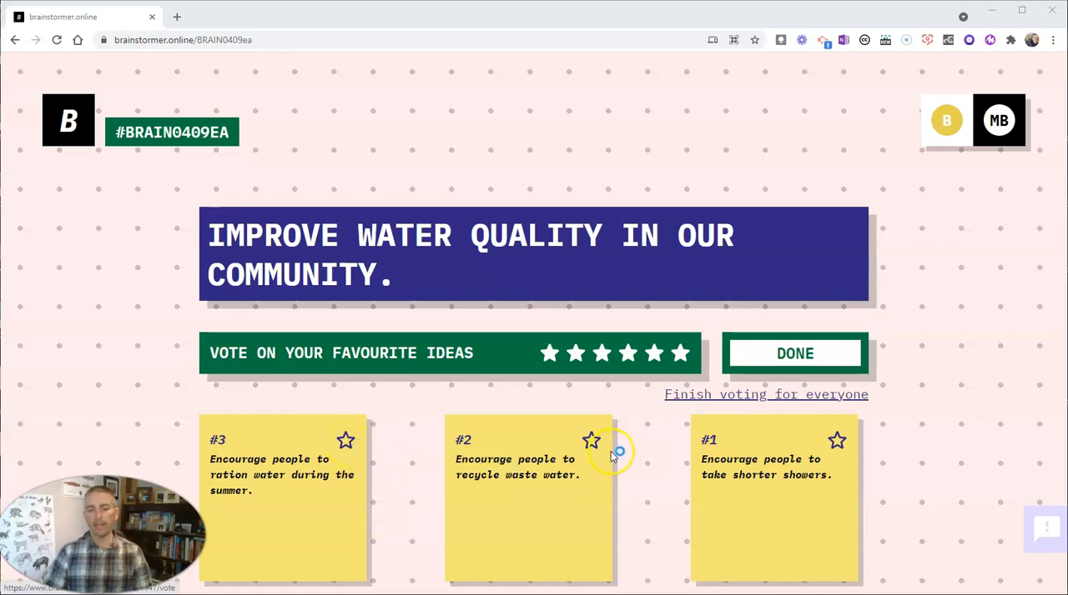
Step: Star the shorter showers and recycle waste water ideas and submit the votes
left_click(837, 441)
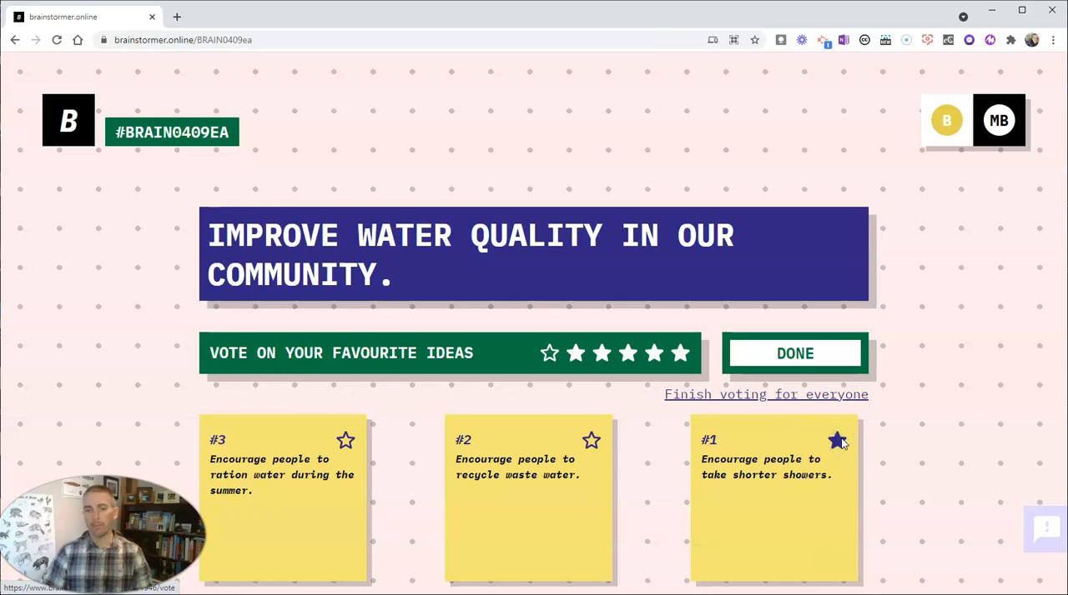
mouse_move(592, 441)
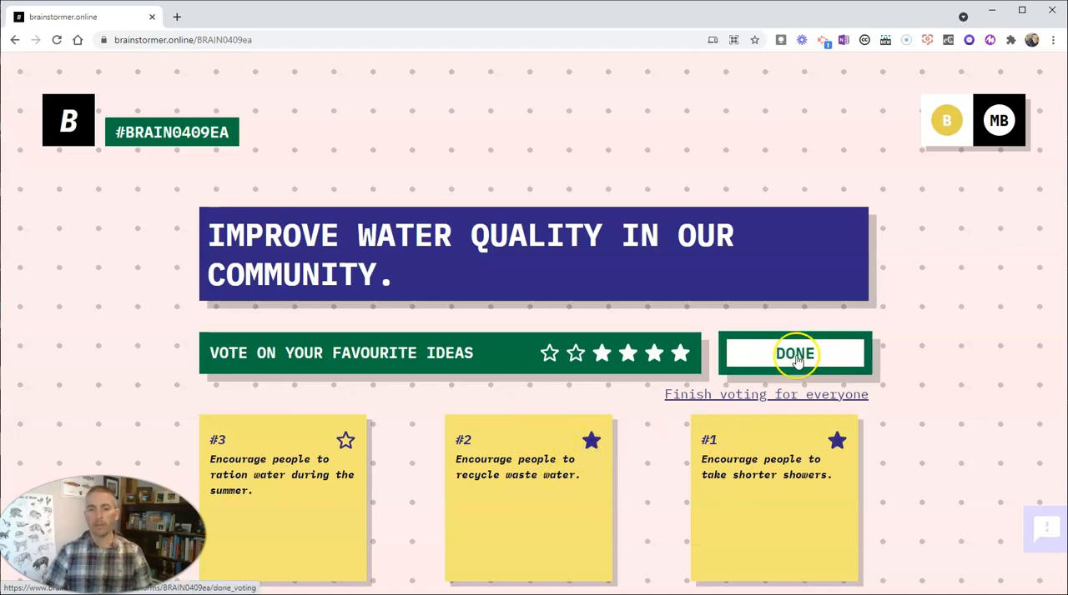
left_click(794, 353)
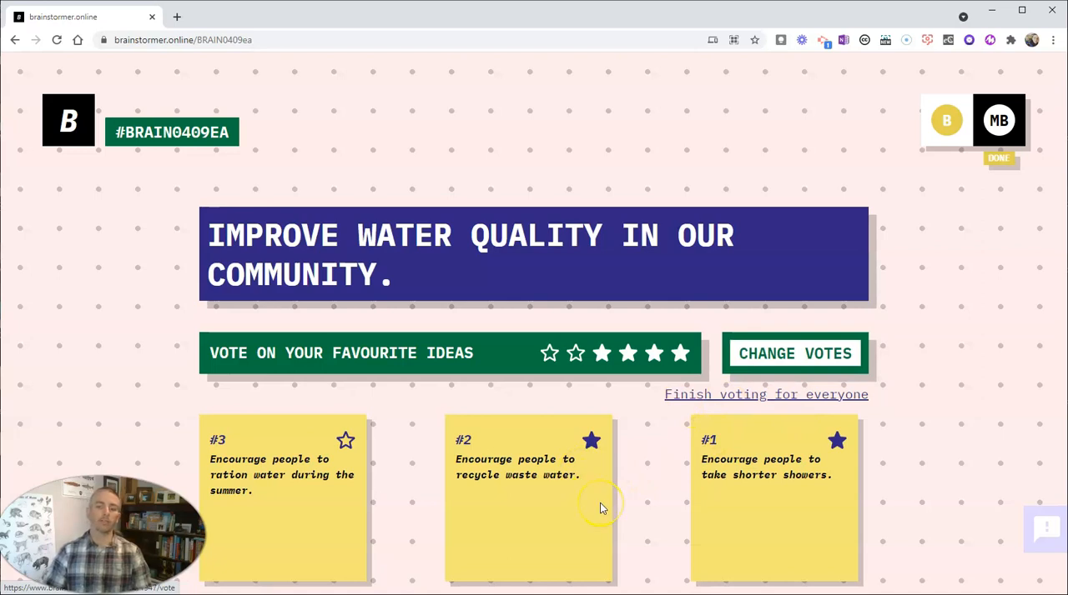
mouse_move(633, 504)
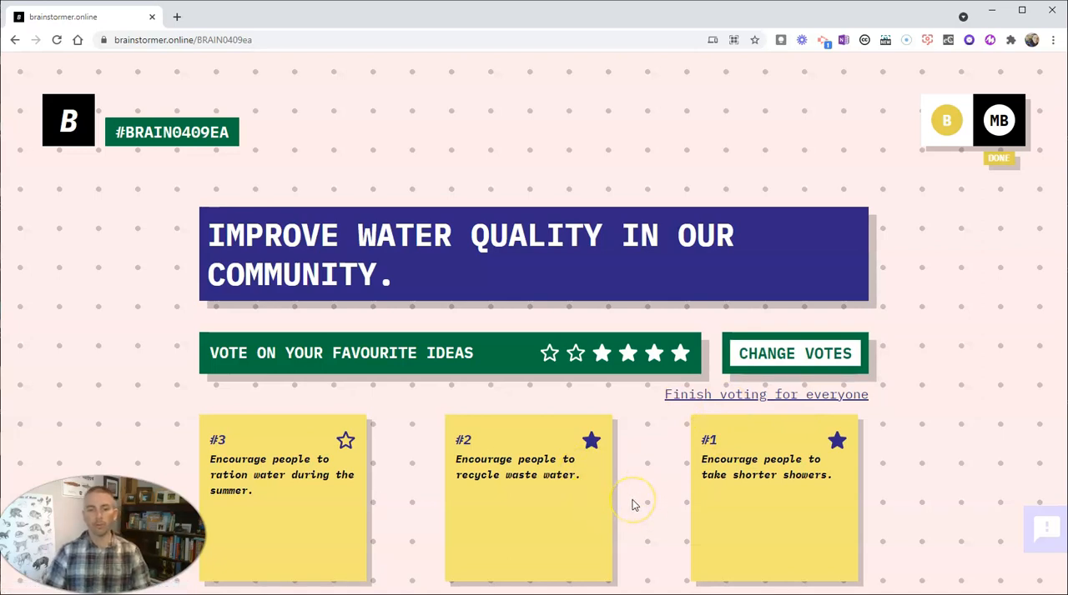
mouse_move(766, 394)
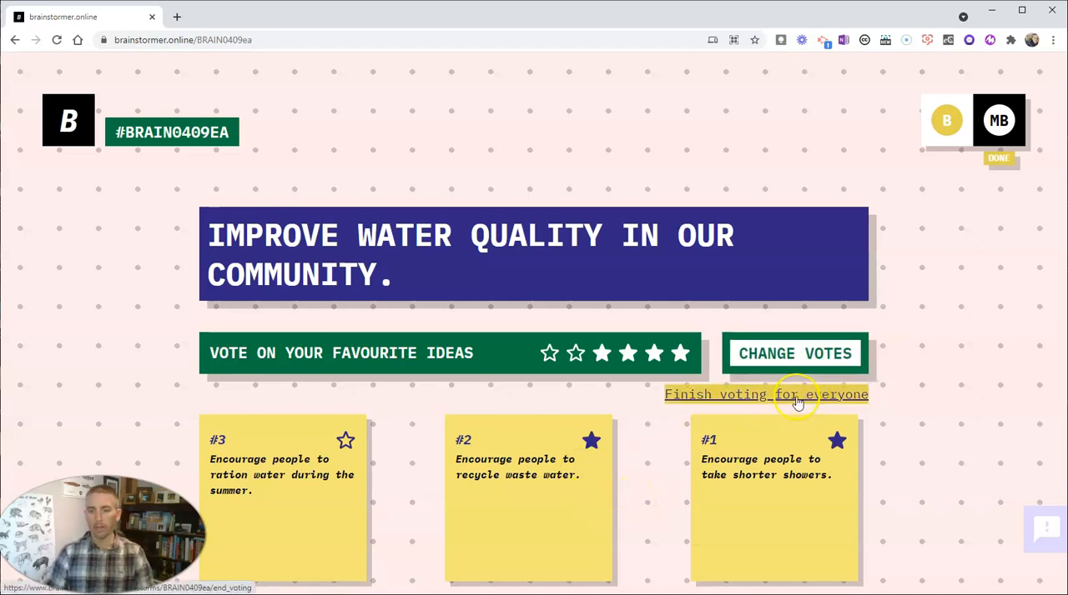
Step: Finish voting for everyone, revealing ranked results: shorter showers 1, recycle waste water 1, rationing 0
left_click(765, 395)
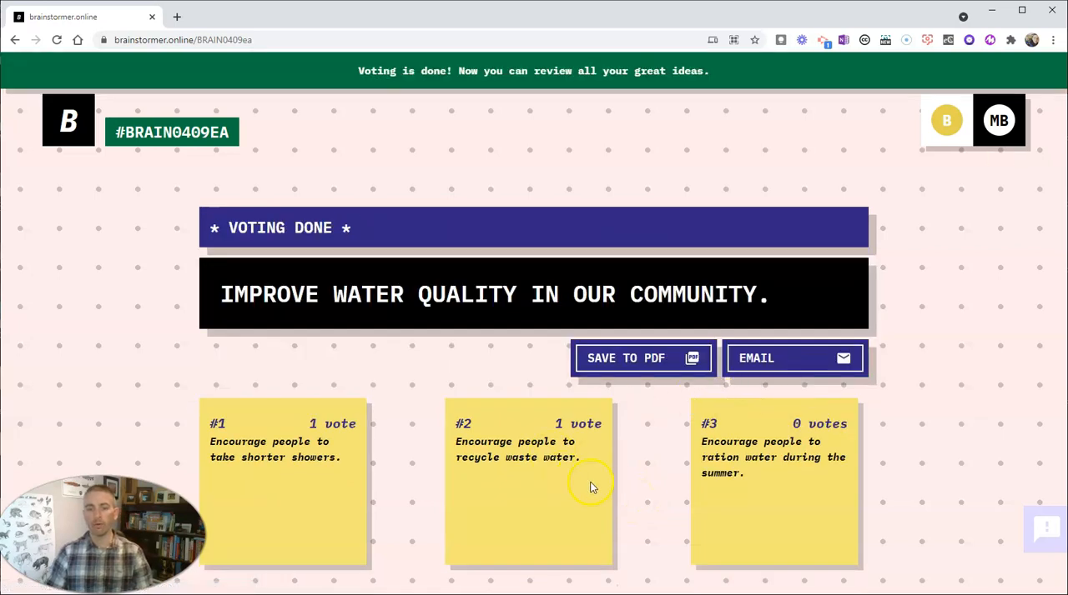
mouse_move(347, 480)
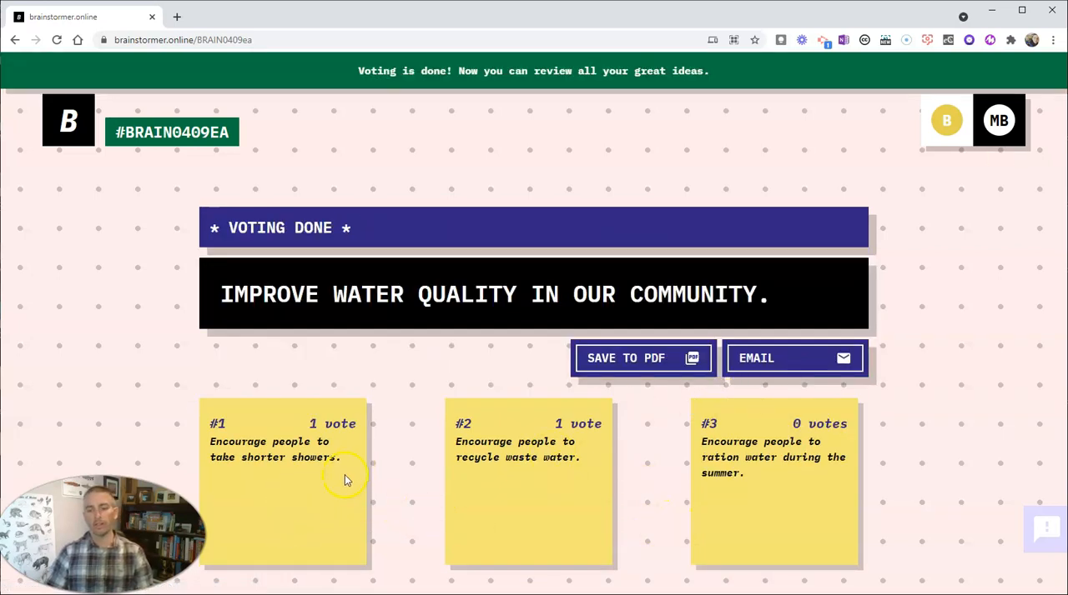
mouse_move(346, 497)
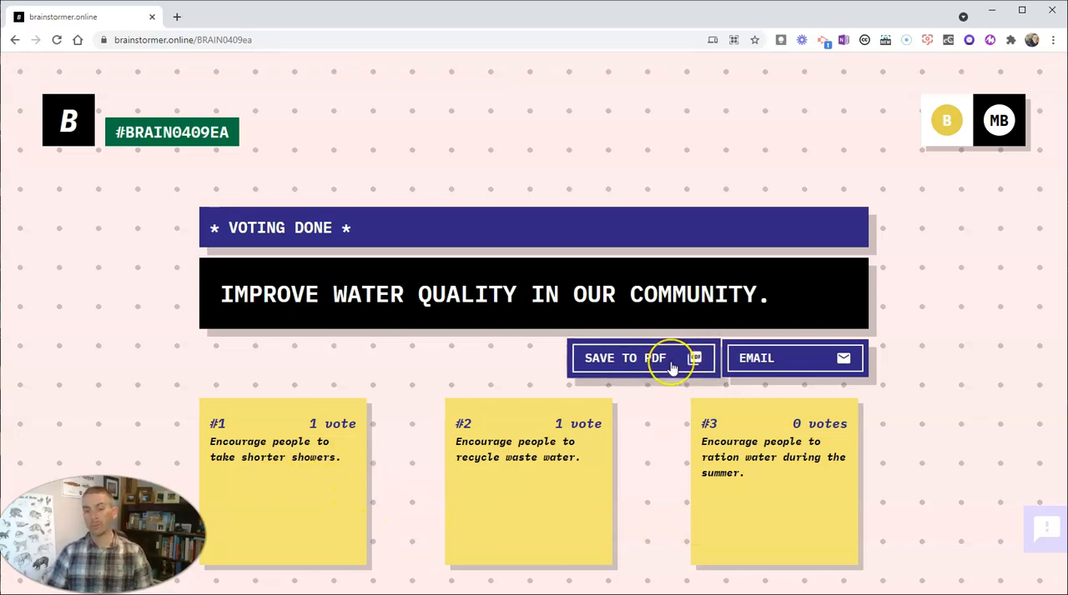
mouse_move(772, 359)
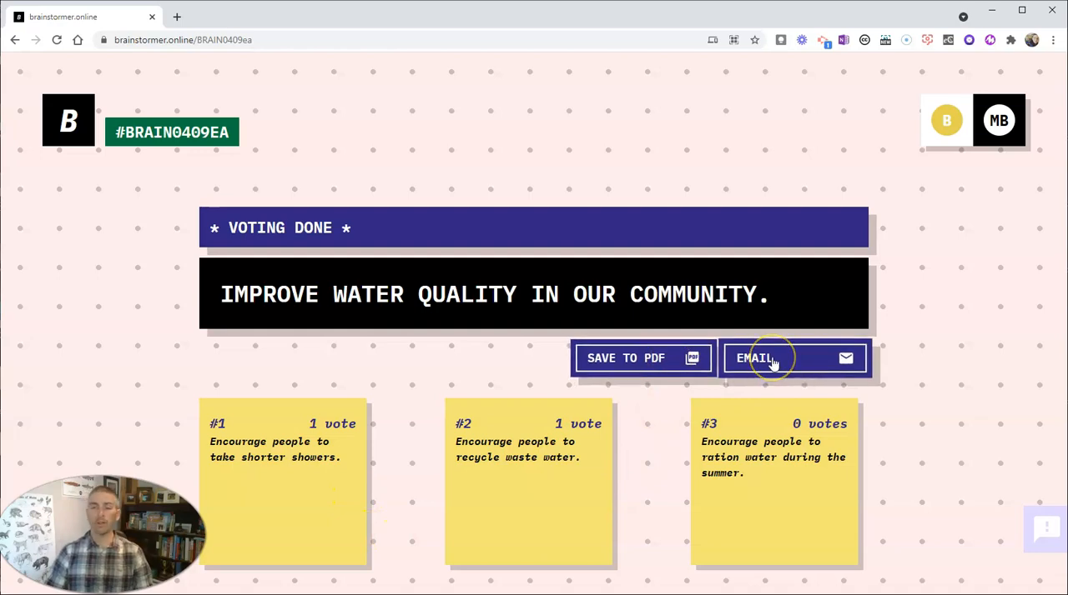